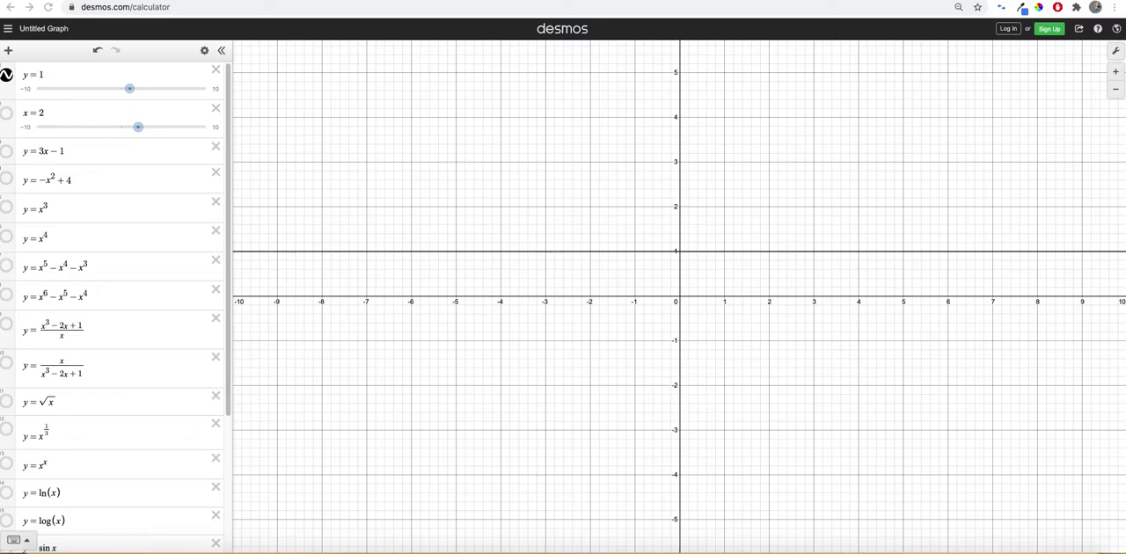
pyautogui.moveTo(635, 246)
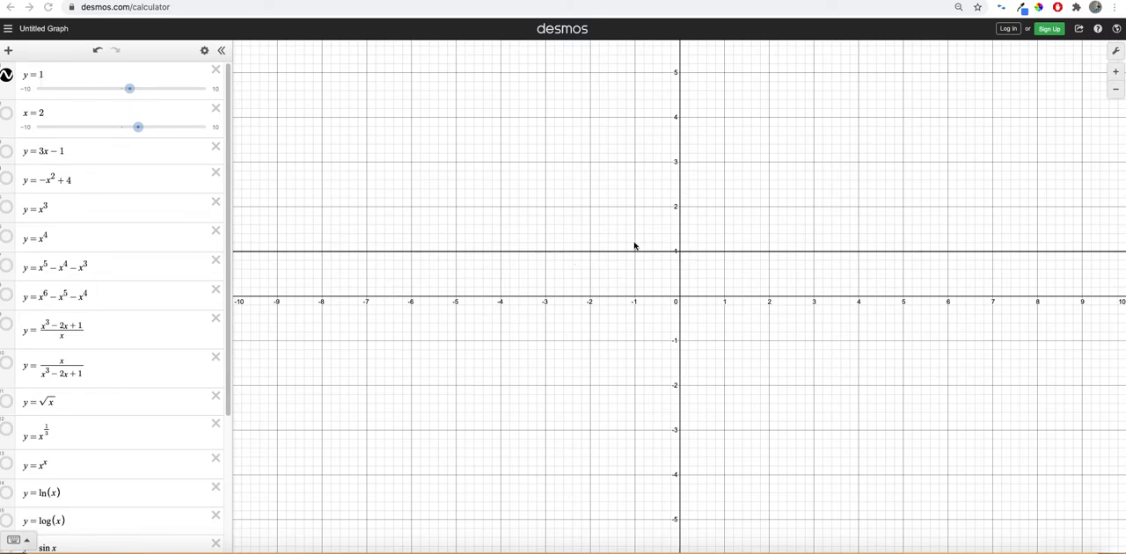
pyautogui.moveTo(38, 81)
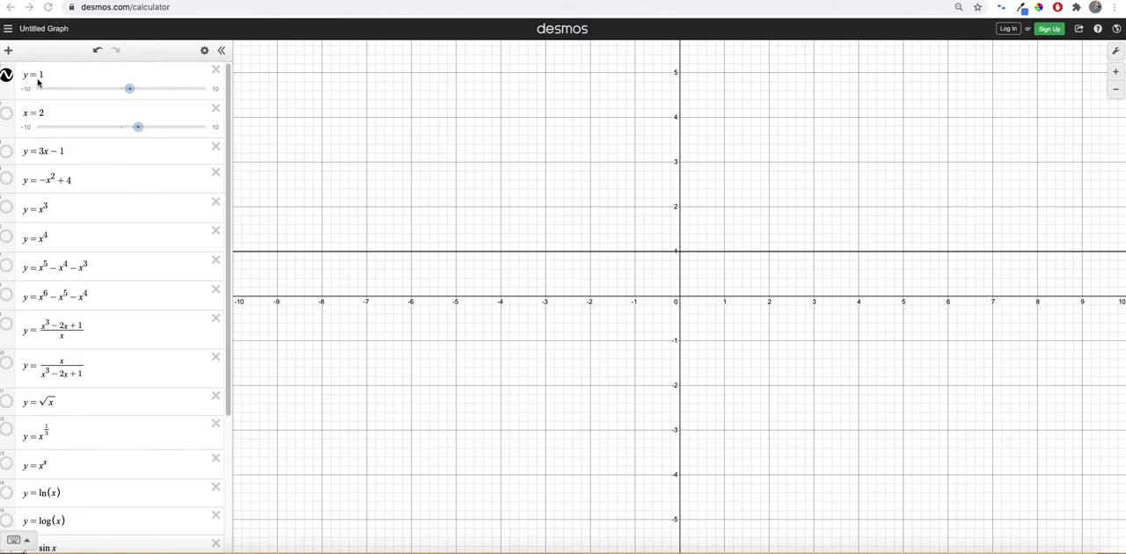
# Rewrite the first equation as y = 5{1 < x < 5}, a horizontal segment at height 5.
pyautogui.click(34, 74)
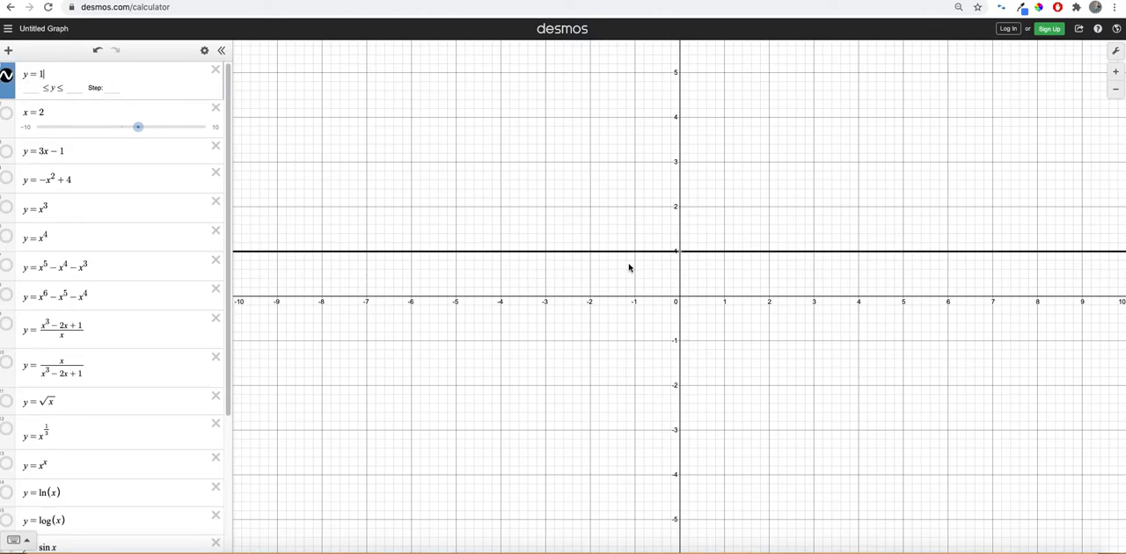
pyautogui.write('2')
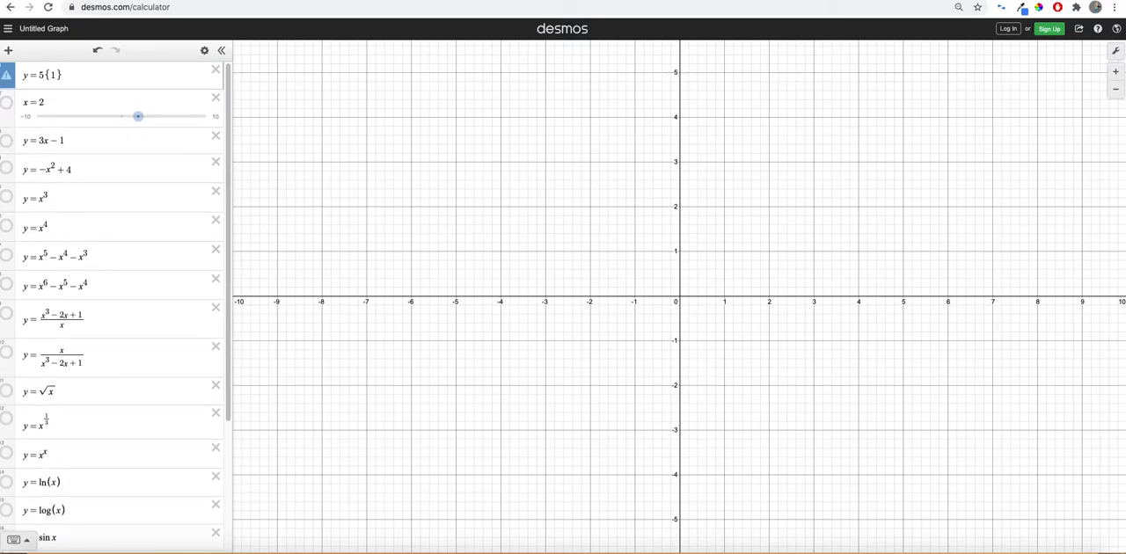
pyautogui.write('<x<')
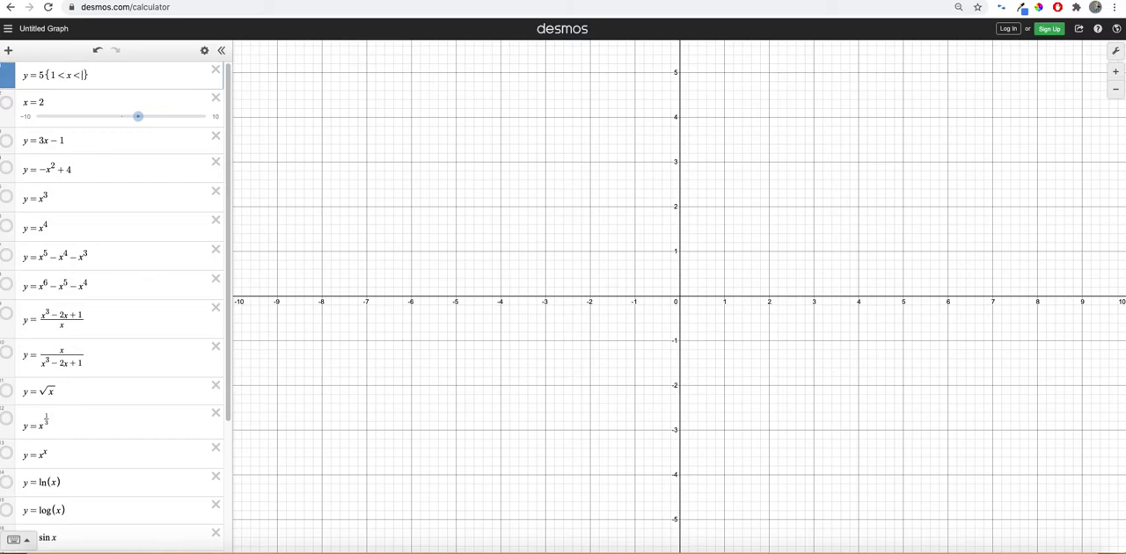
pyautogui.write('5')
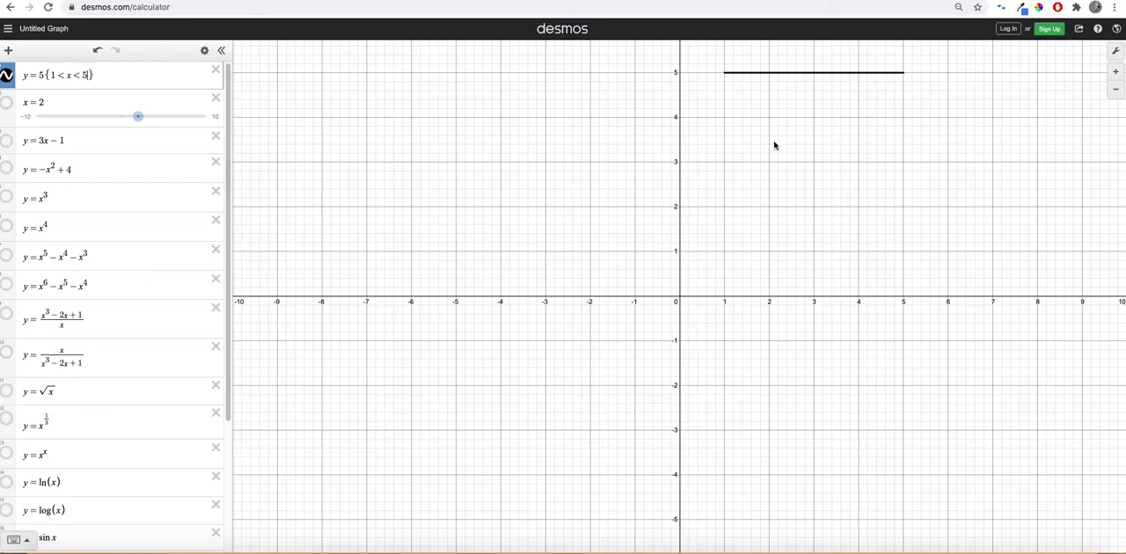
pyautogui.moveTo(725, 80)
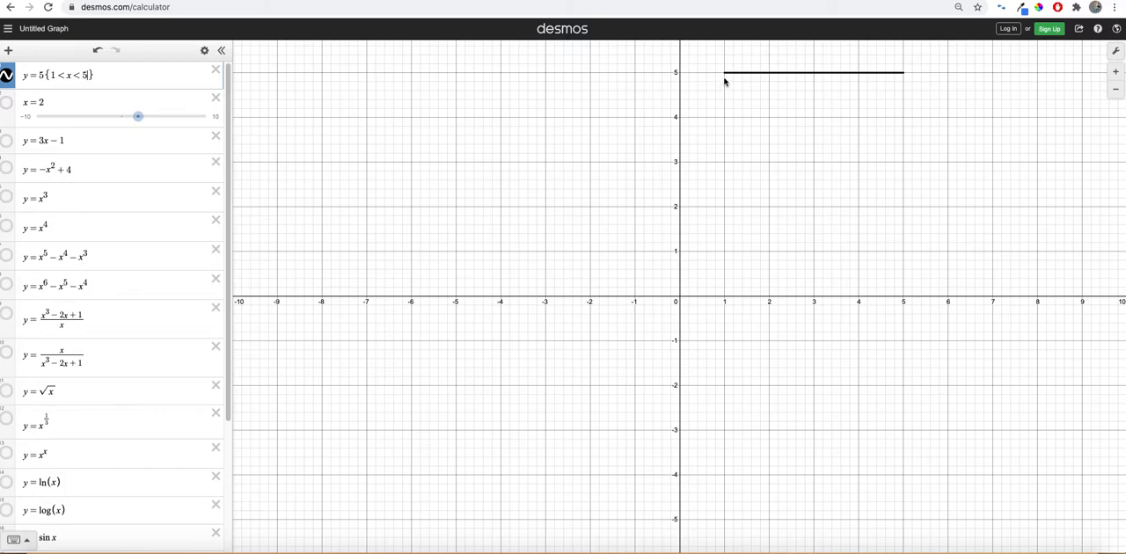
pyautogui.moveTo(707, 79)
pyautogui.write('{1')
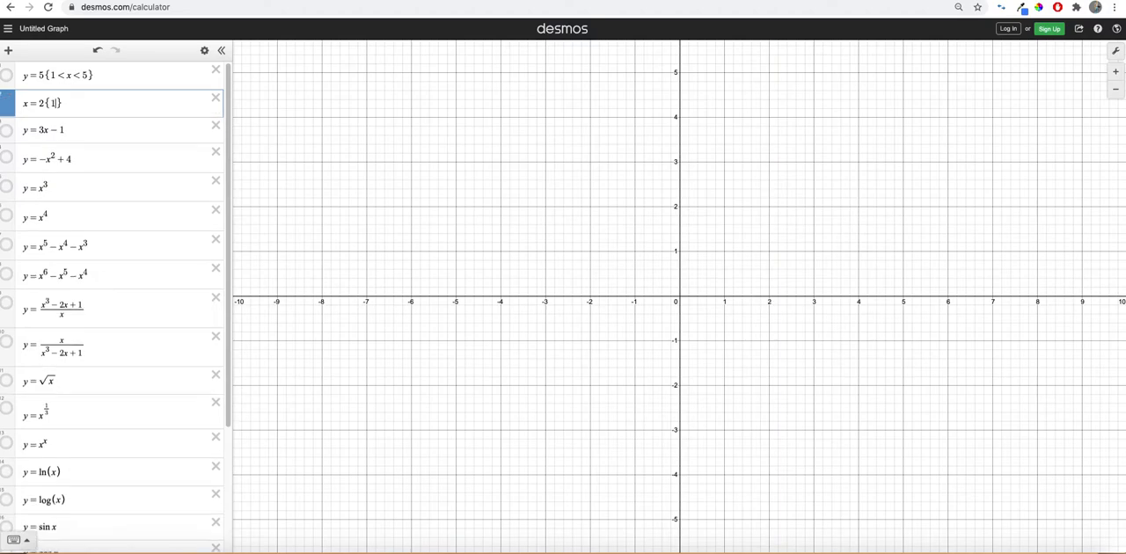
# Restrict the vertical line to {1 < y < 3} and move it to x = 9.
pyautogui.write('1<y<')
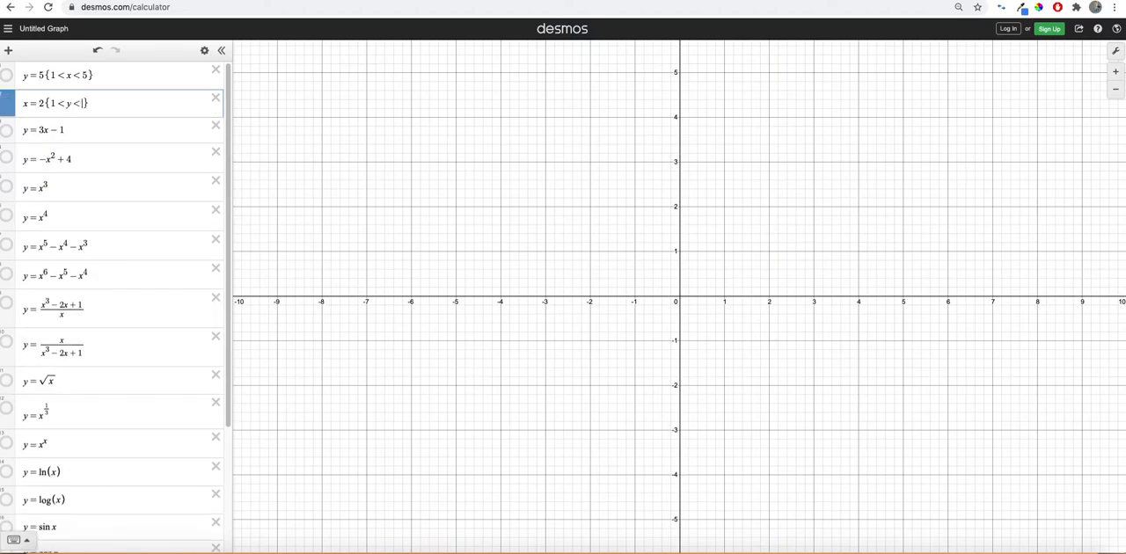
pyautogui.write('3')
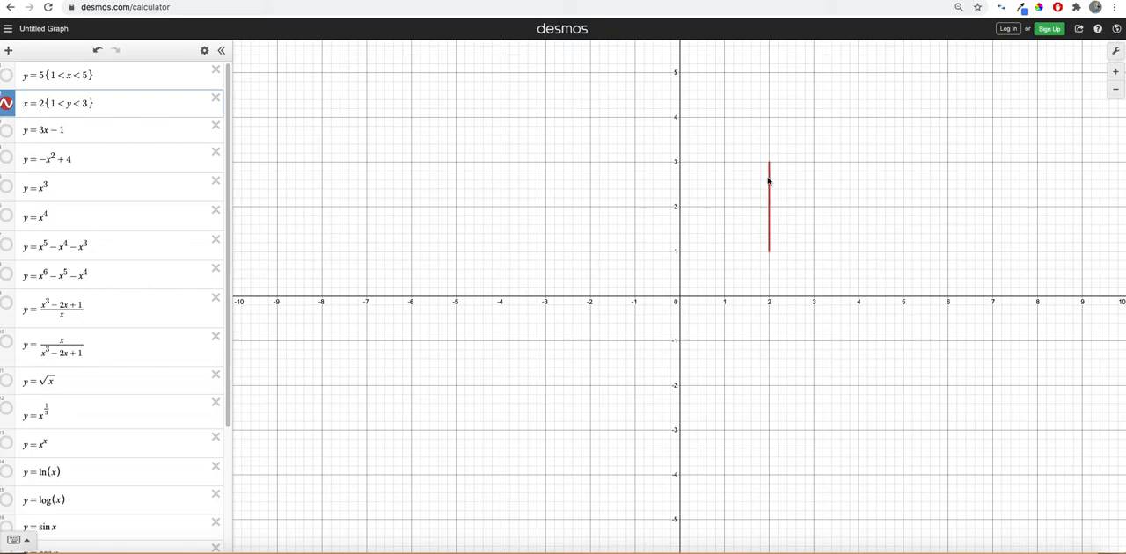
pyautogui.moveTo(681, 174)
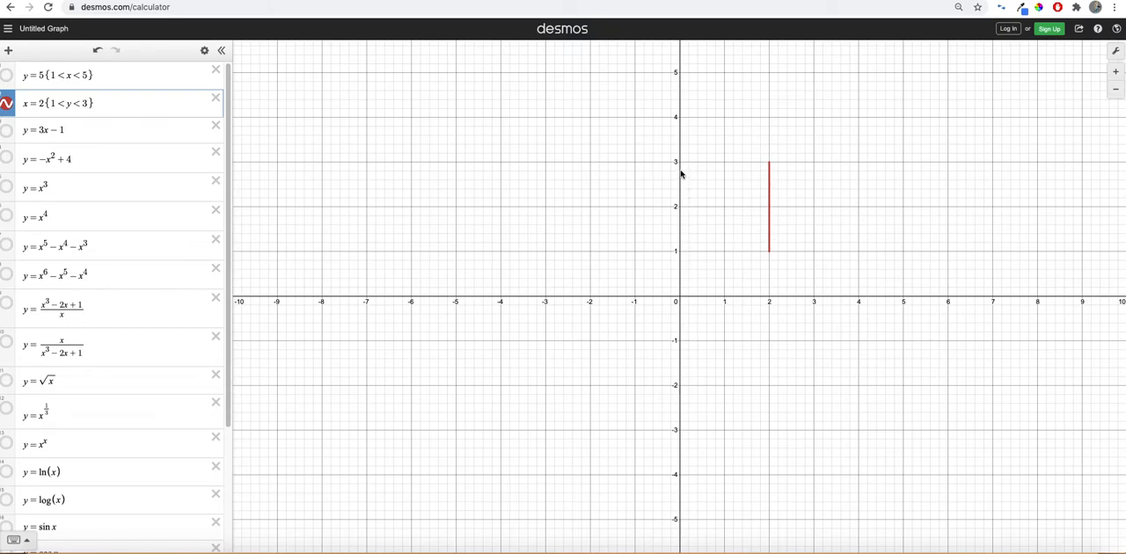
pyautogui.moveTo(60, 130)
pyautogui.write('1')
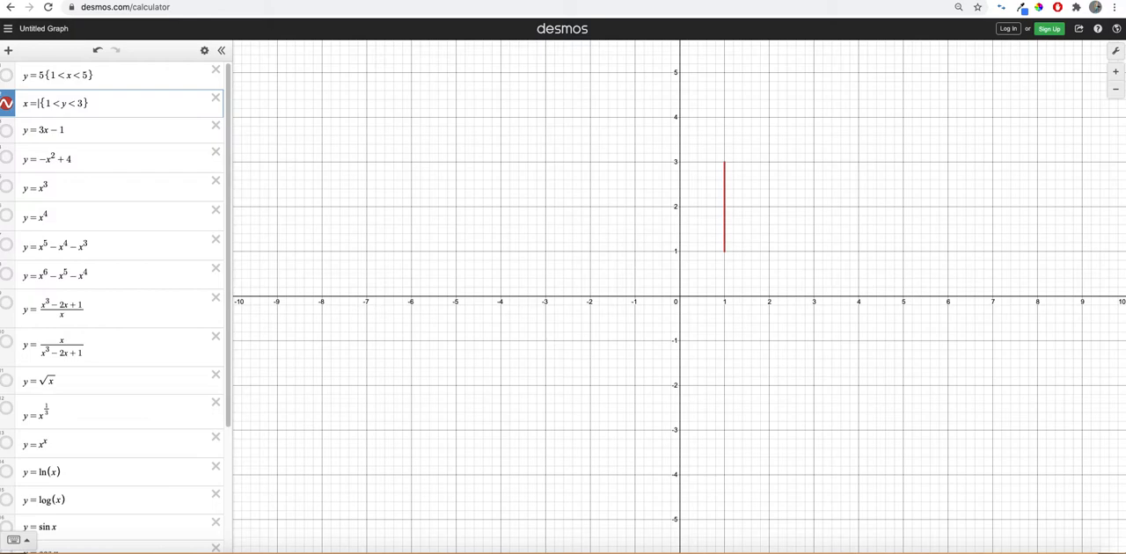
pyautogui.write('9')
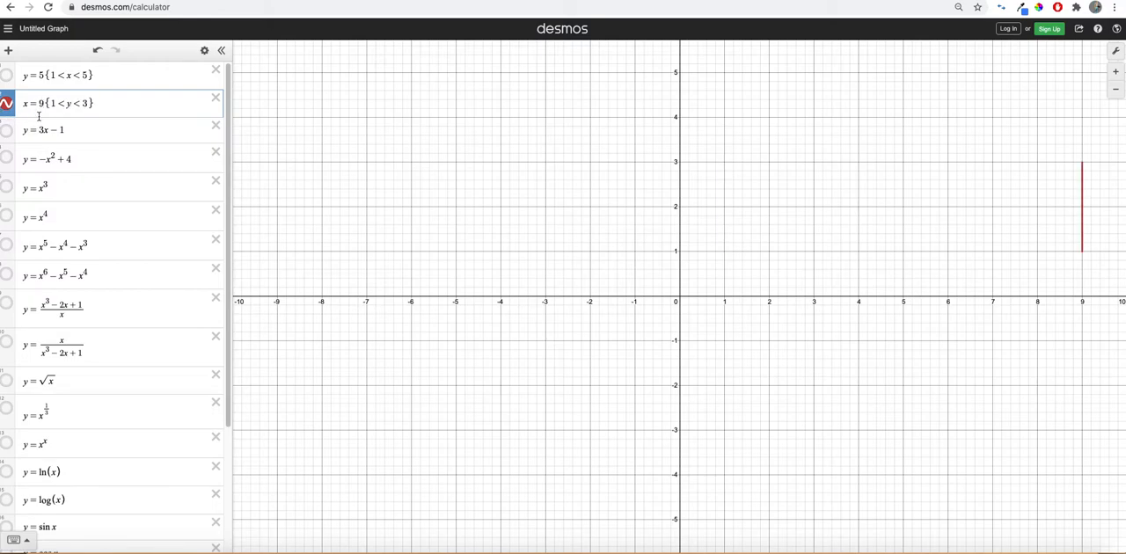
pyautogui.moveTo(1095, 308)
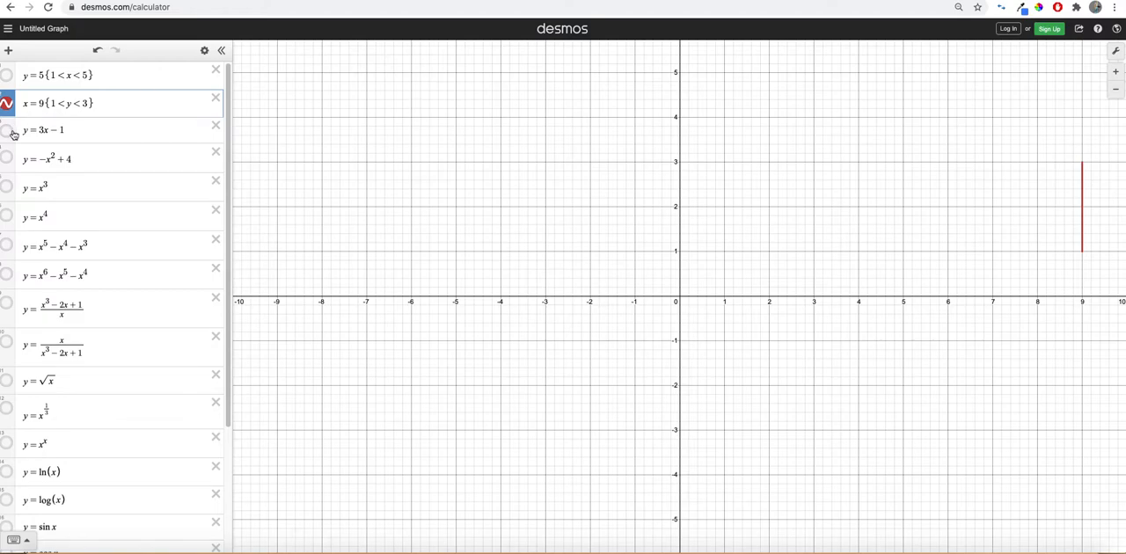
# Show then hide y=3x−1, and rewrite the parabola as y = −(x−2)² + 4.
pyautogui.click(7, 130)
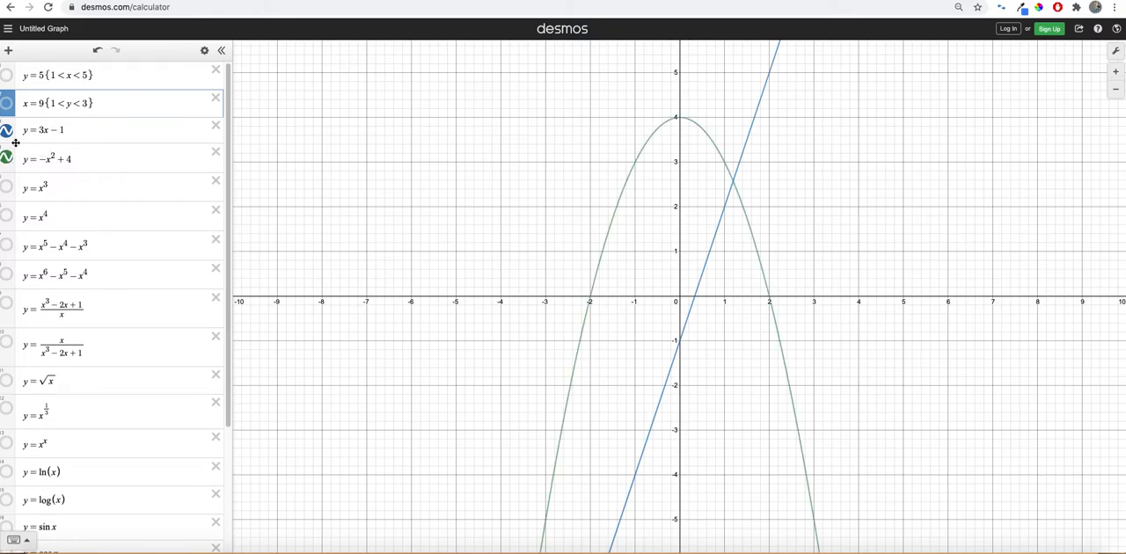
pyautogui.click(7, 130)
pyautogui.write('(x-2')
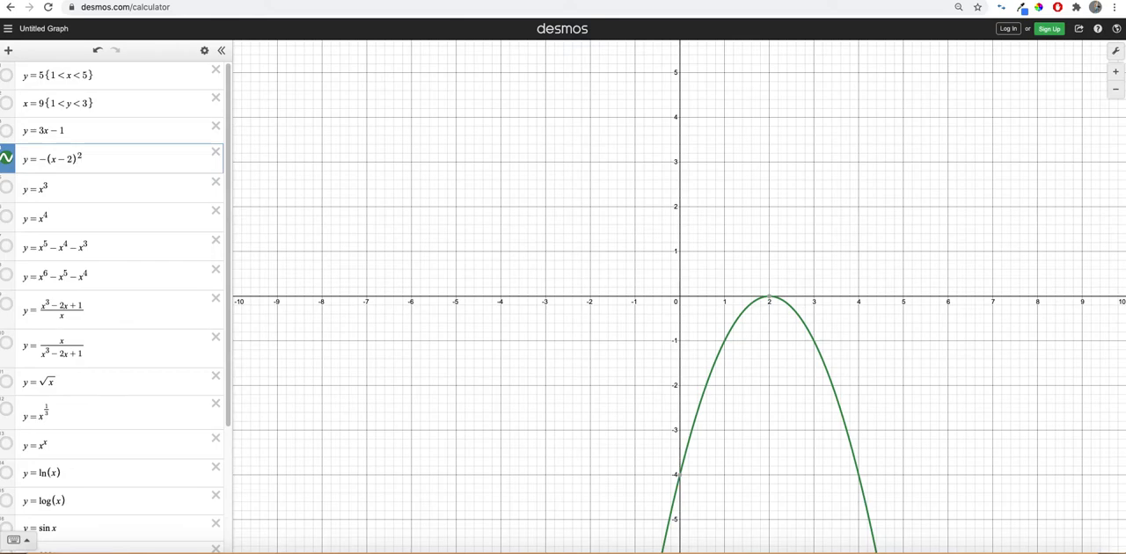
pyautogui.write('+4')
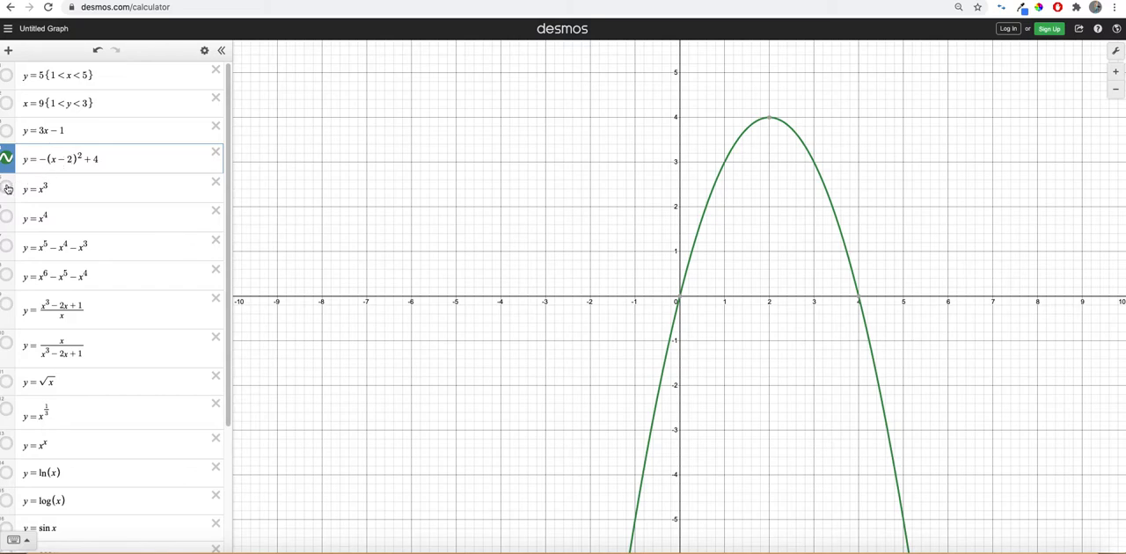
# Show the cubic, rewrite it as y = (x−2)³ + 4, and reveal y = x⁴ beside it.
pyautogui.click(7, 189)
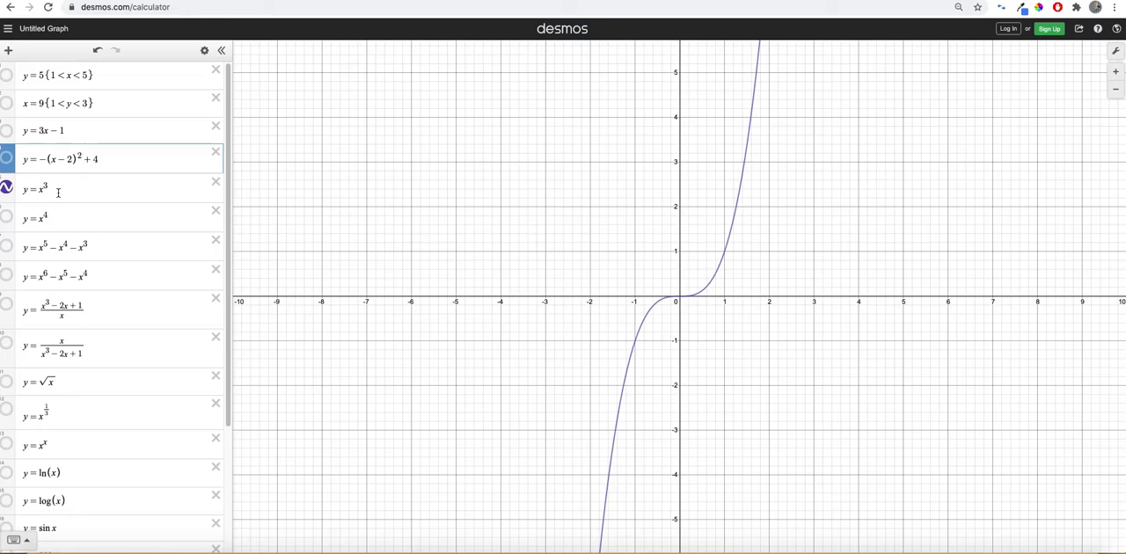
pyautogui.moveTo(294, 229)
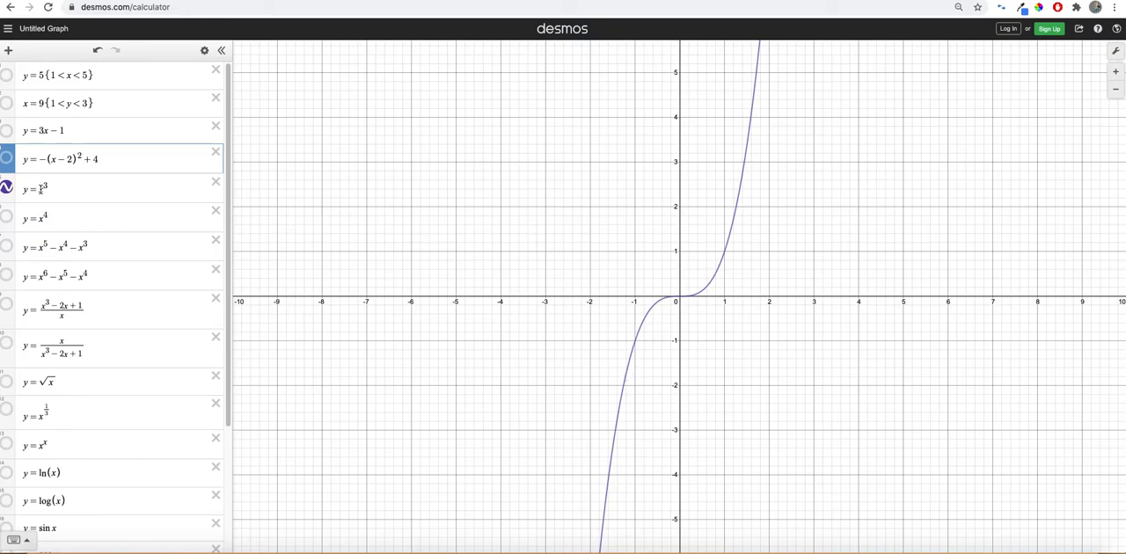
pyautogui.write('3')
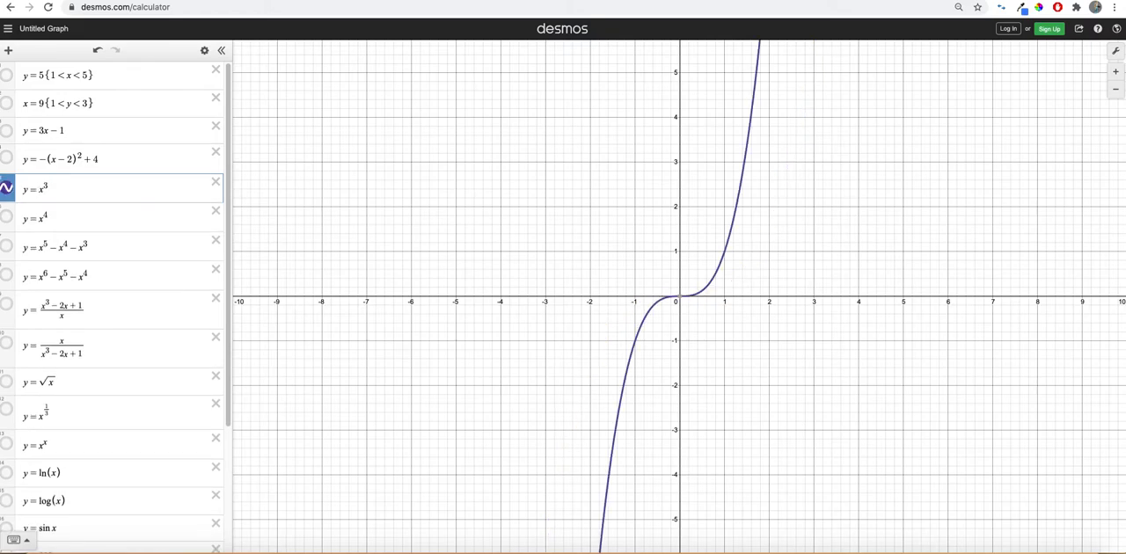
pyautogui.write('(x−2')
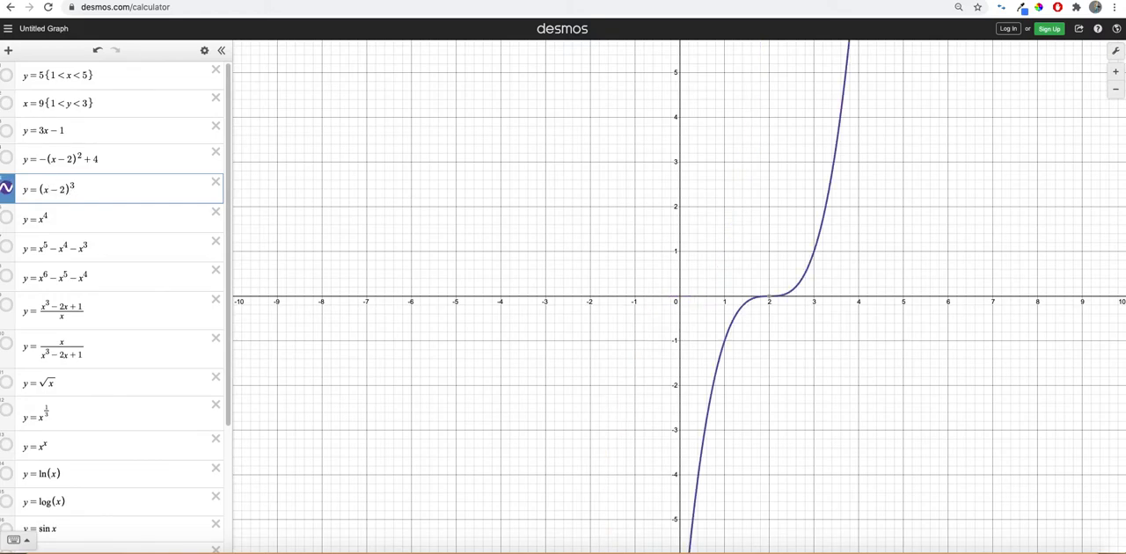
pyautogui.write('+4')
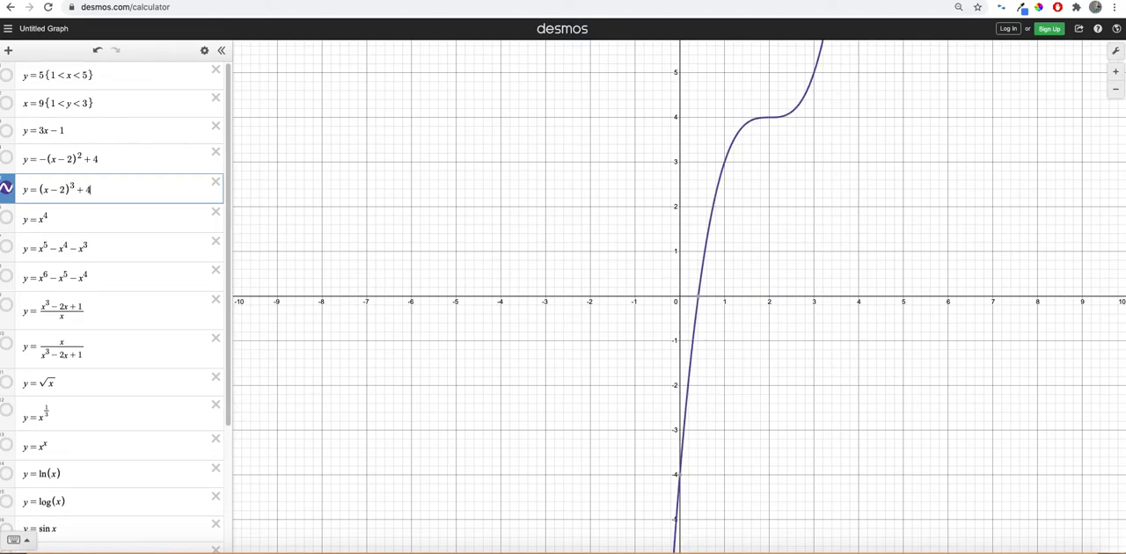
pyautogui.click(7, 219)
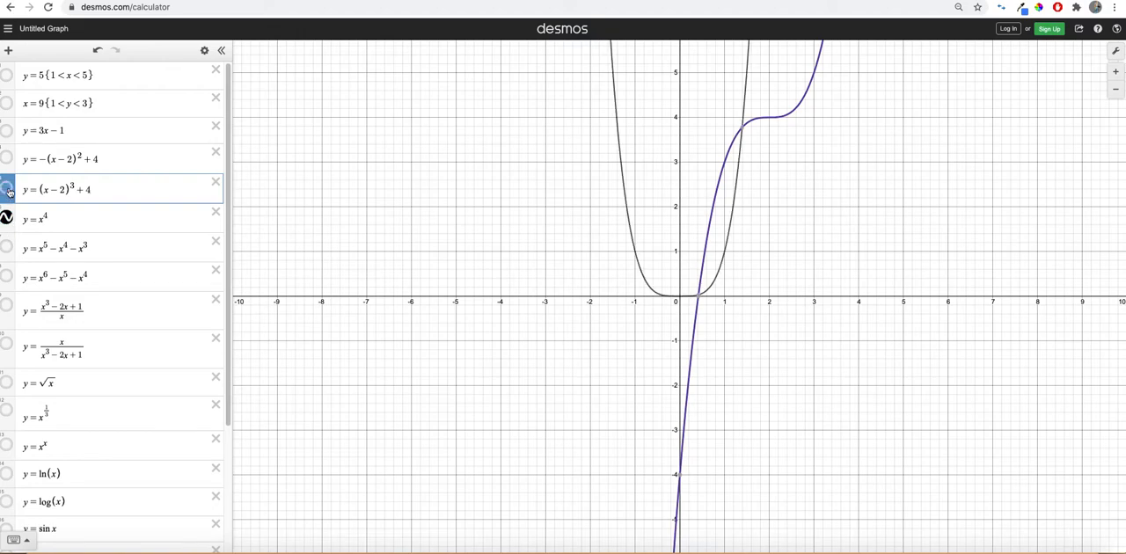
# Hide the cubic and rewrite the quartic as y = (x+2)⁴ + 4.
pyautogui.click(7, 190)
pyautogui.write('1/')
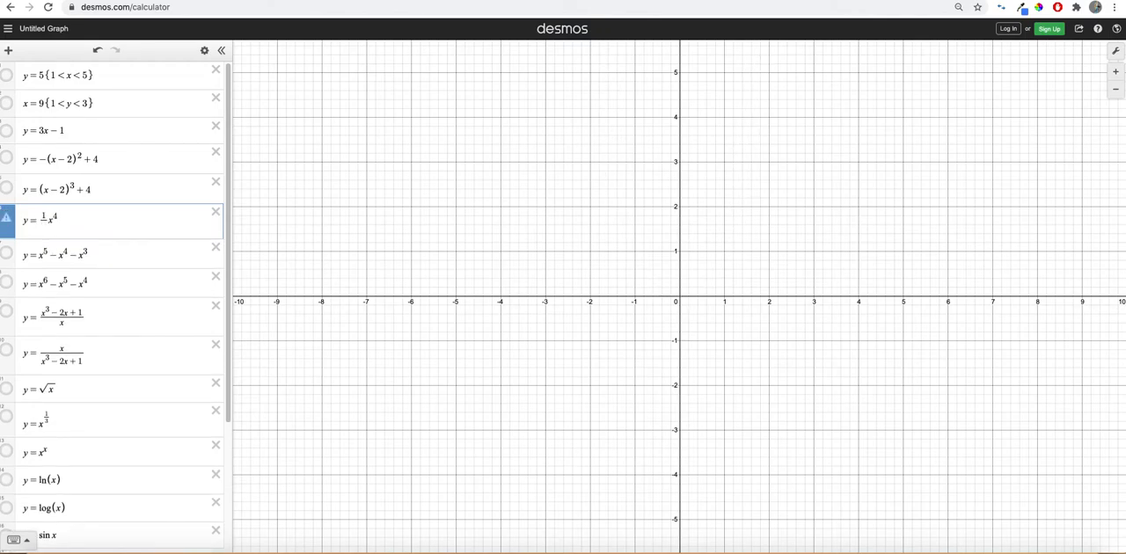
pyautogui.click(44, 218)
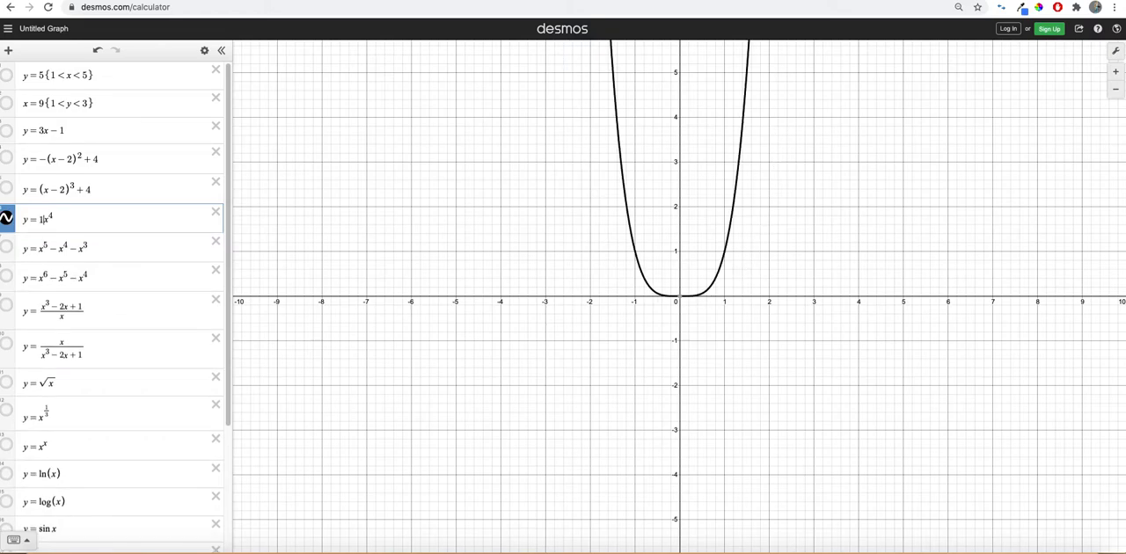
pyautogui.write('(x')
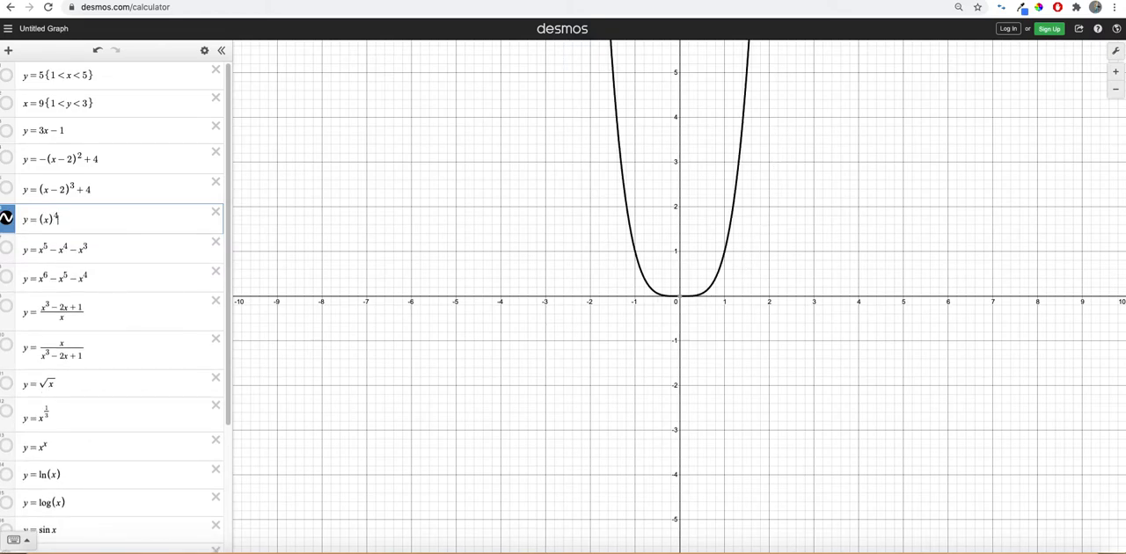
pyautogui.write('+4')
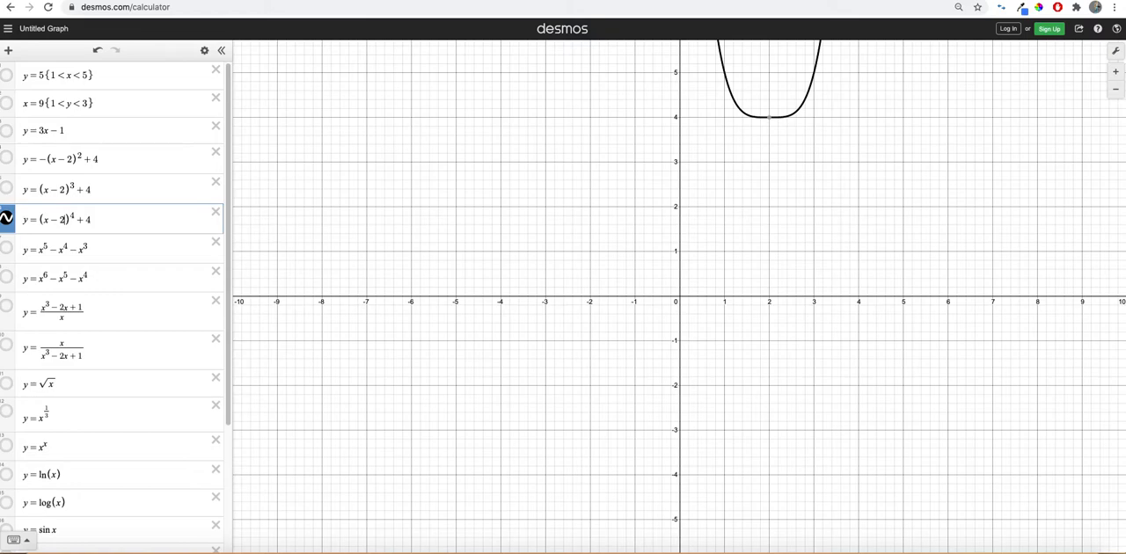
pyautogui.press('Backspace')
pyautogui.write('+')
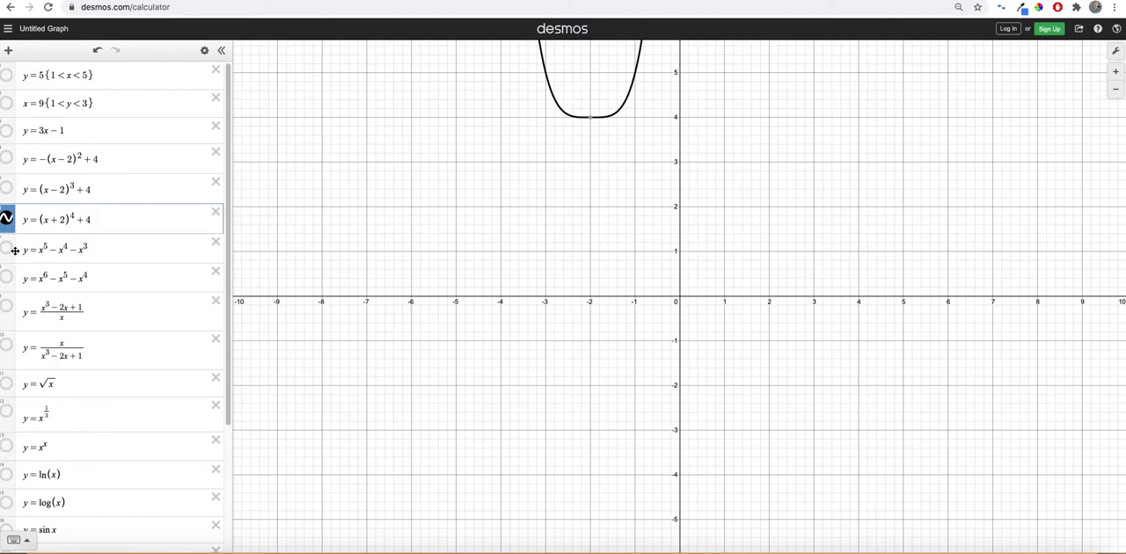
# Show the graph of y = x⁵ − x⁴ − x³.
pyautogui.click(7, 250)
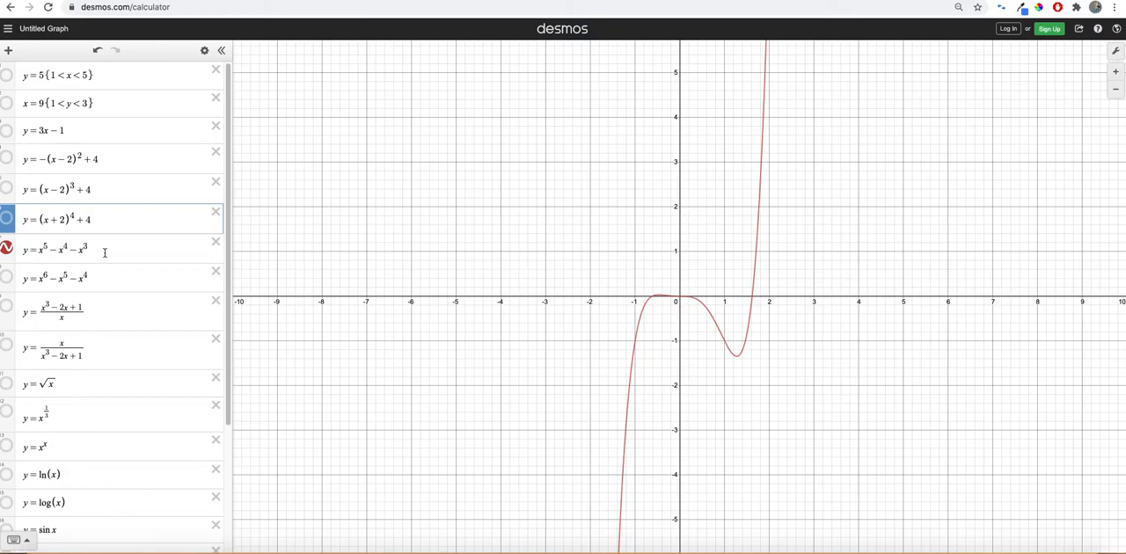
pyautogui.moveTo(80, 264)
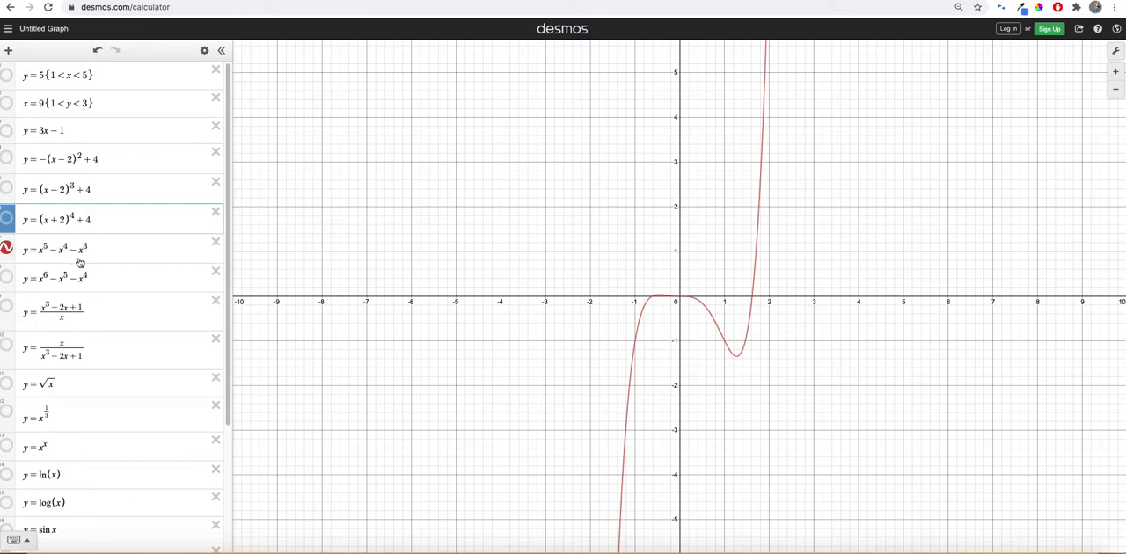
pyautogui.moveTo(148, 277)
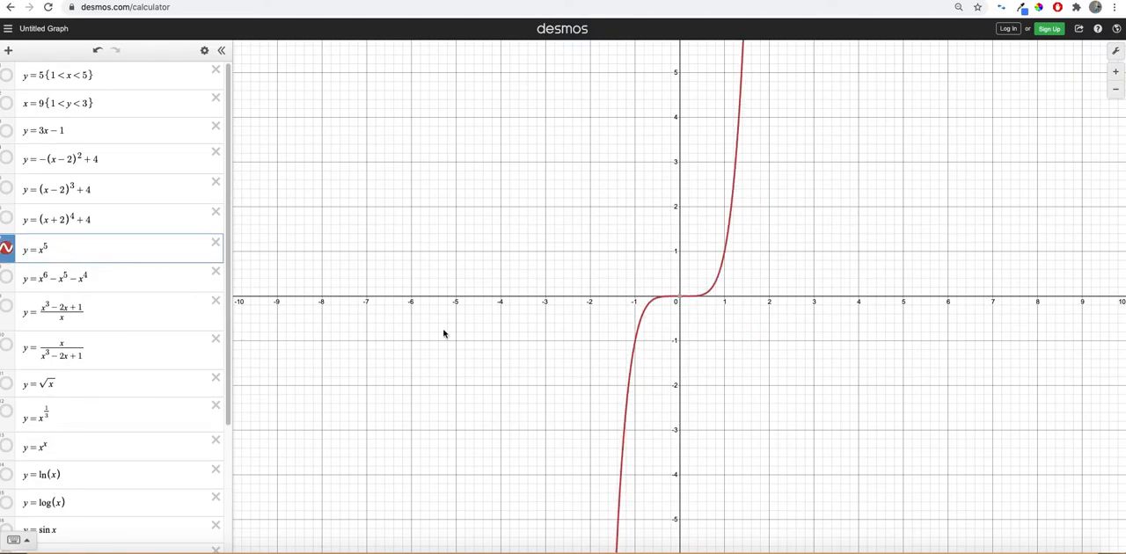
pyautogui.moveTo(151, 211)
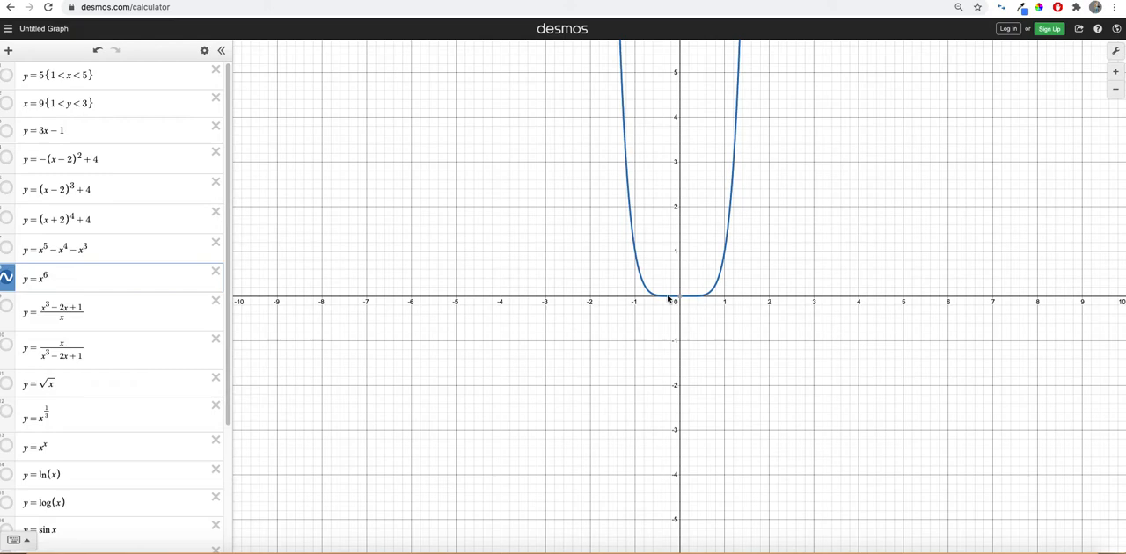
pyautogui.moveTo(725, 291)
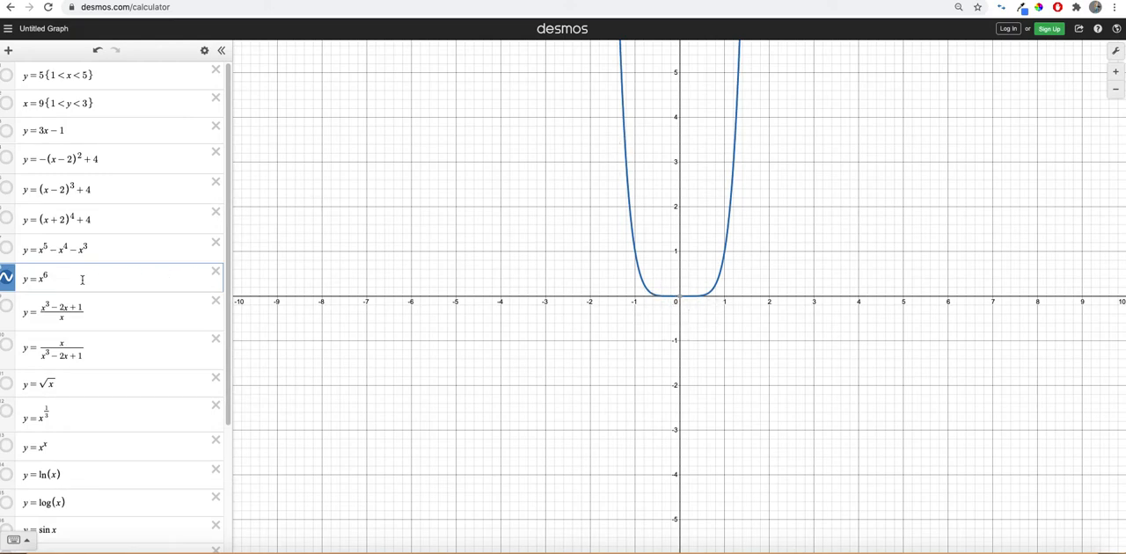
# Extend y = x⁶ with the terms −x⁵ − x⁴.
pyautogui.write('-x^5-x^4')
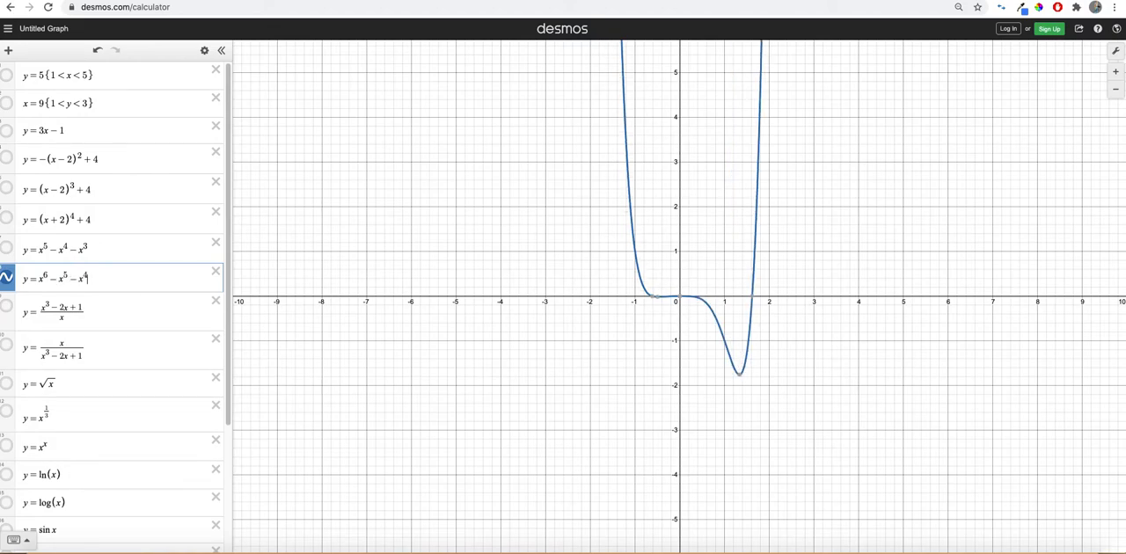
pyautogui.moveTo(503, 324)
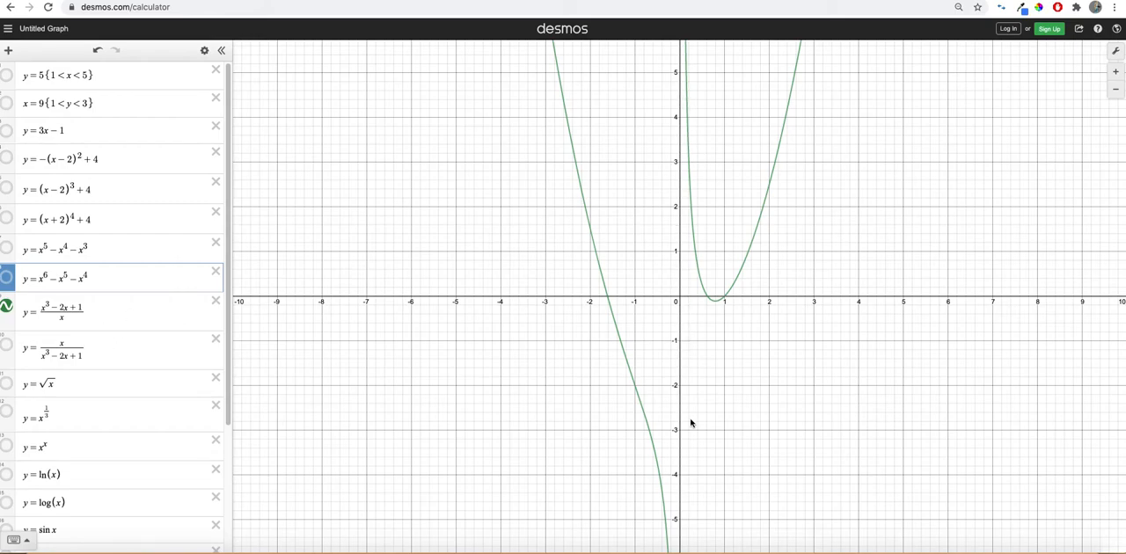
pyautogui.moveTo(317, 262)
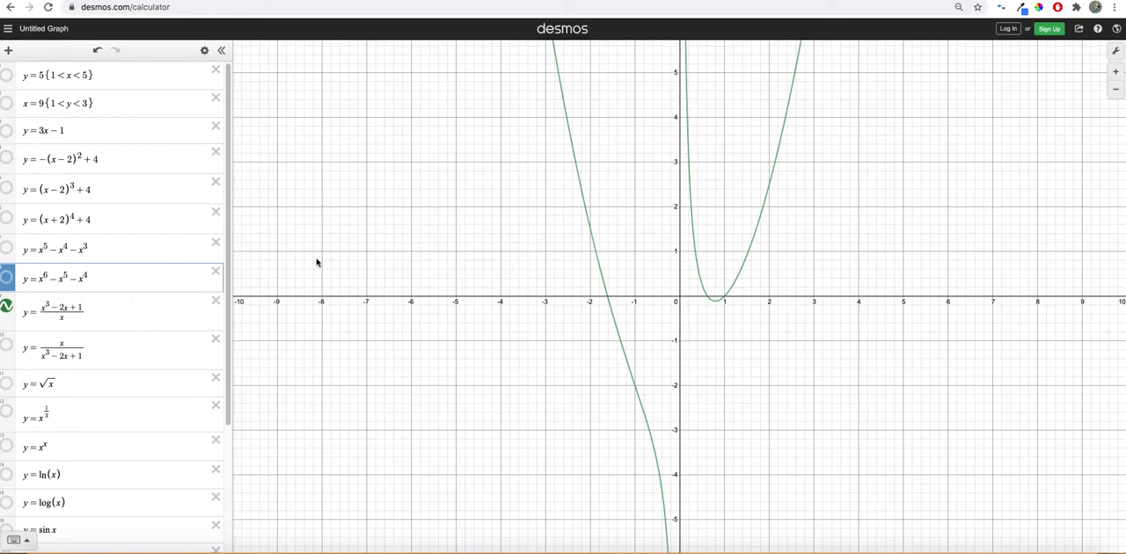
pyautogui.moveTo(675, 352)
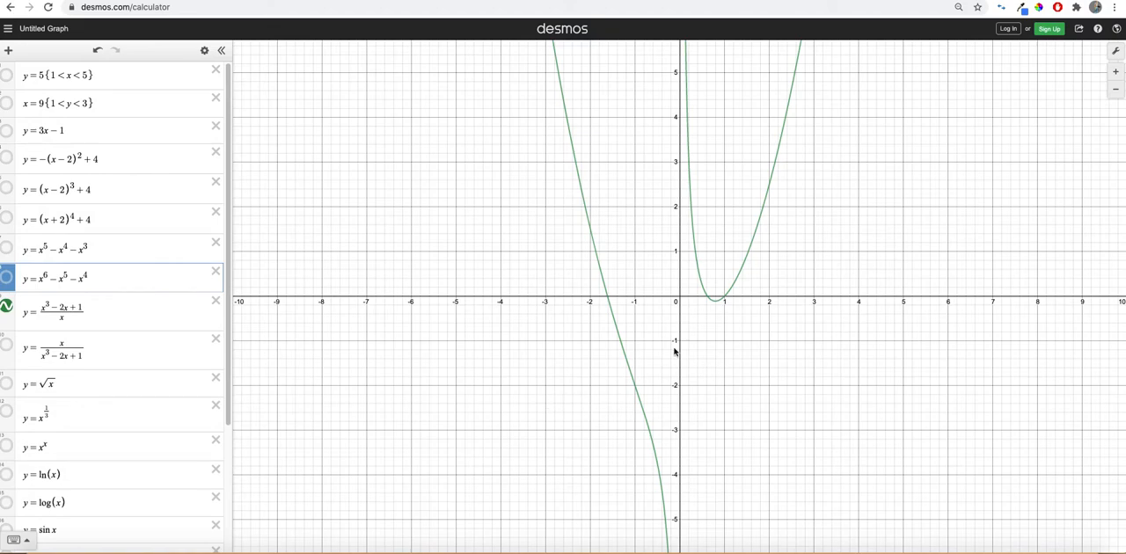
pyautogui.moveTo(716, 482)
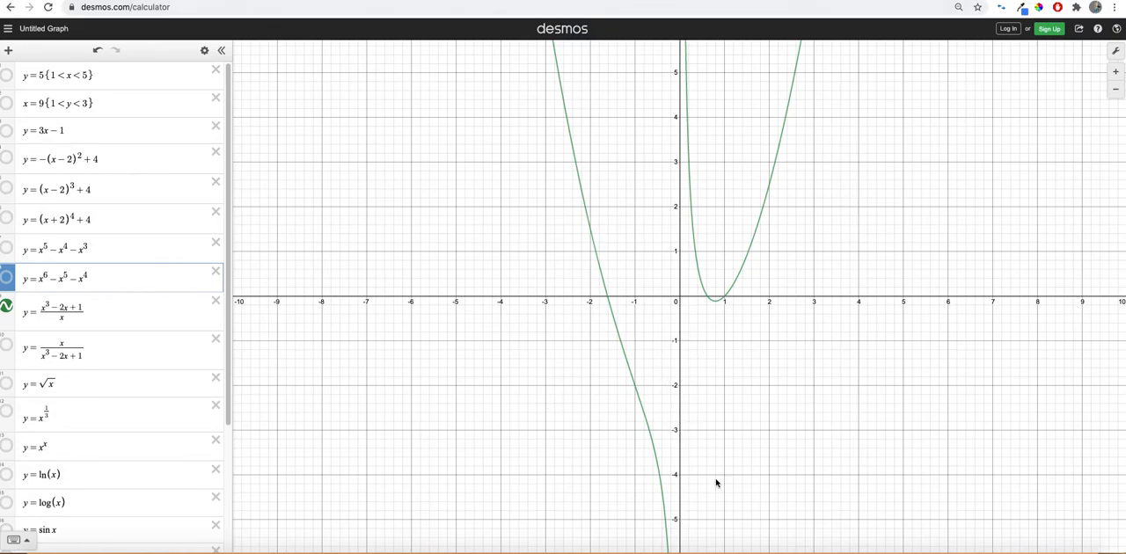
pyautogui.moveTo(795, 284)
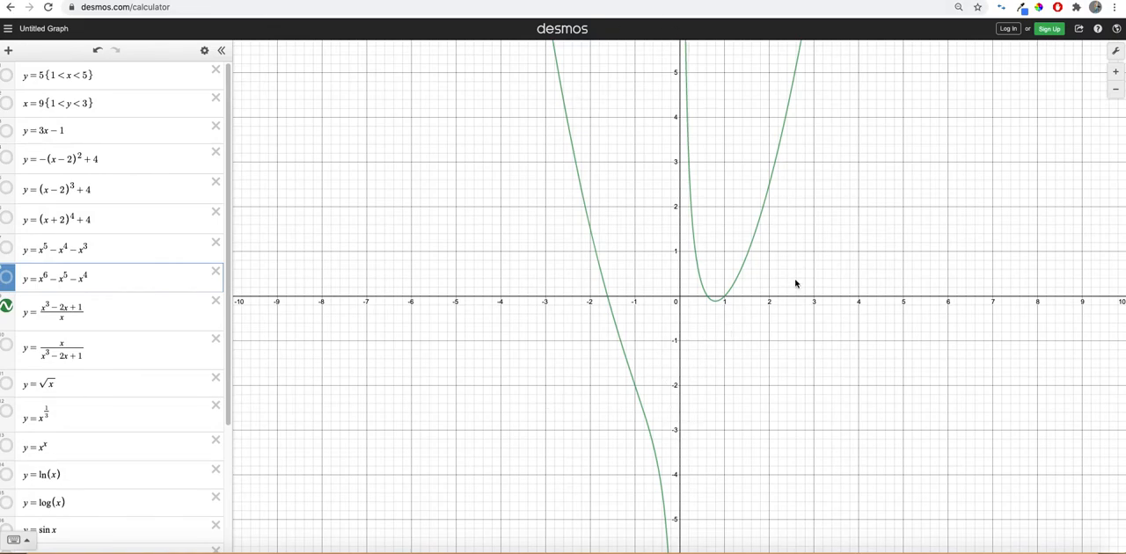
pyautogui.moveTo(598, 349)
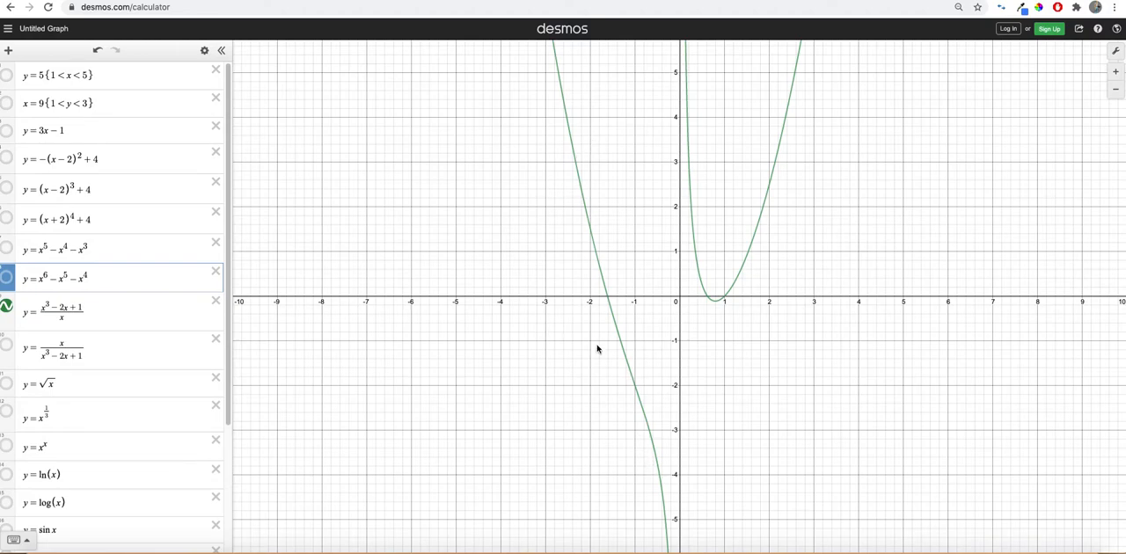
pyautogui.moveTo(651, 349)
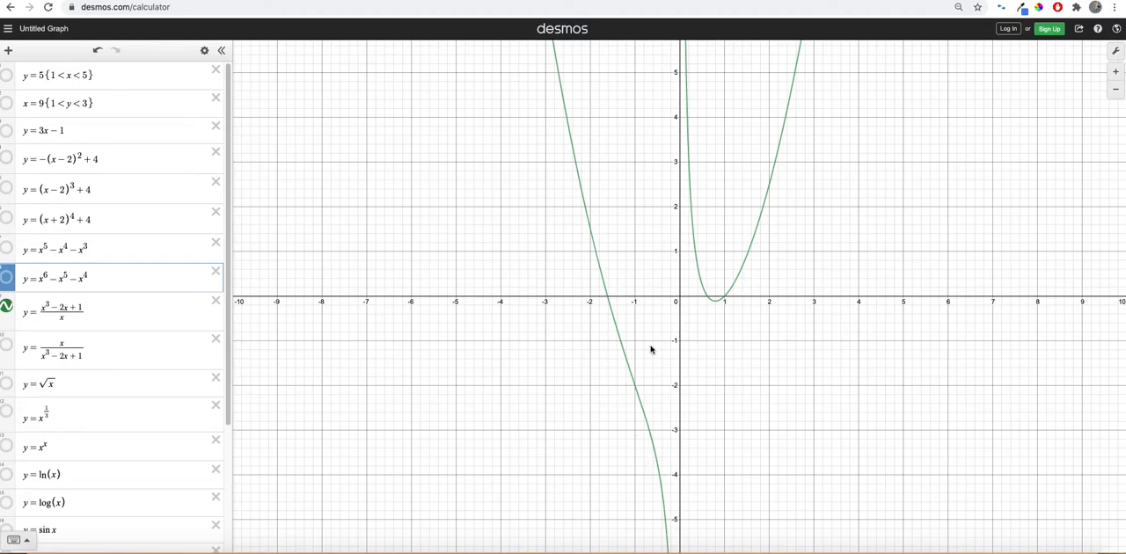
pyautogui.moveTo(713, 380)
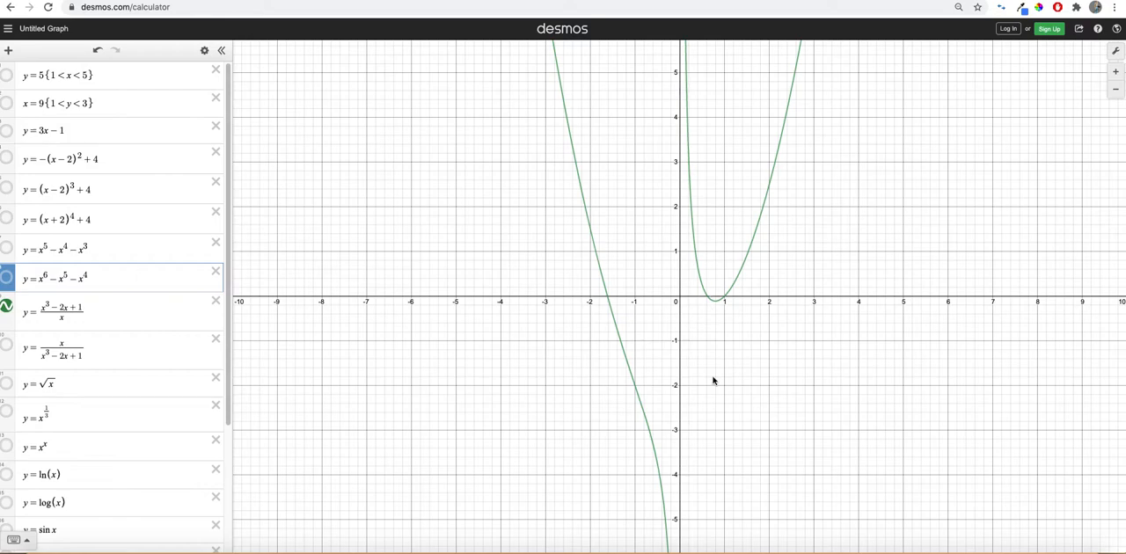
pyautogui.moveTo(598, 153)
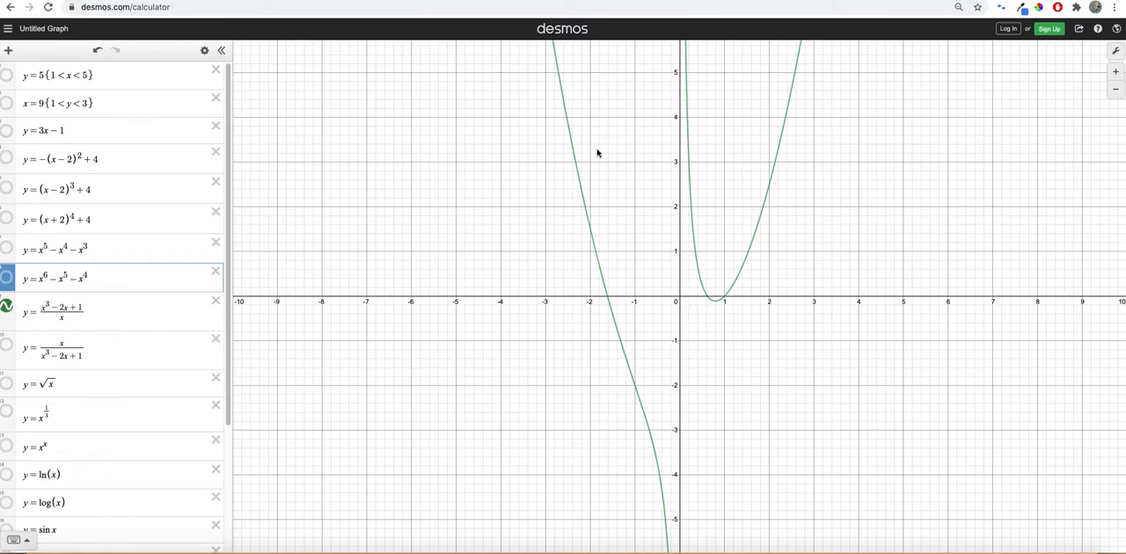
pyautogui.moveTo(588, 186)
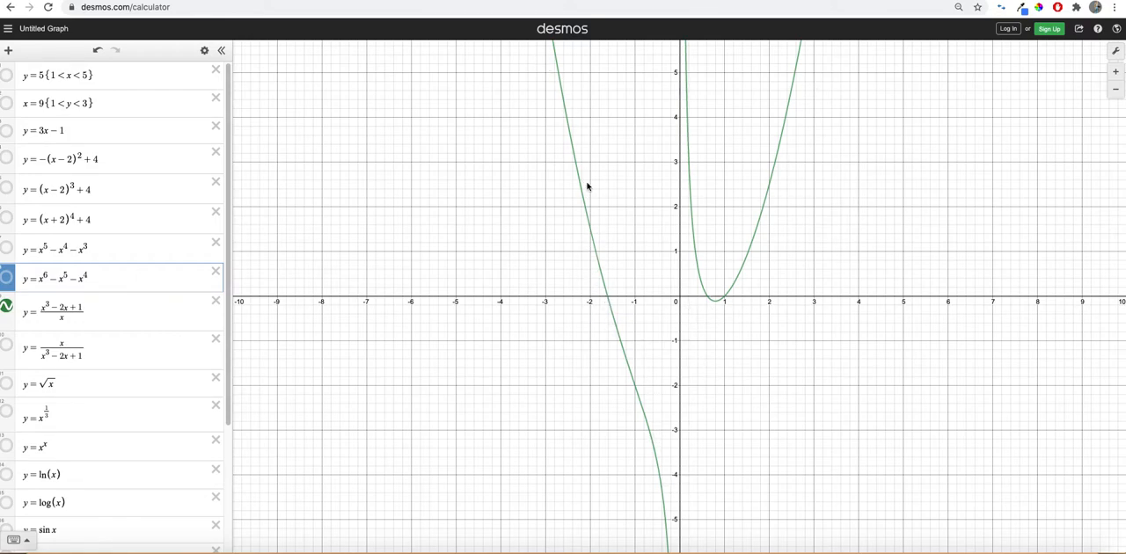
pyautogui.moveTo(563, 129)
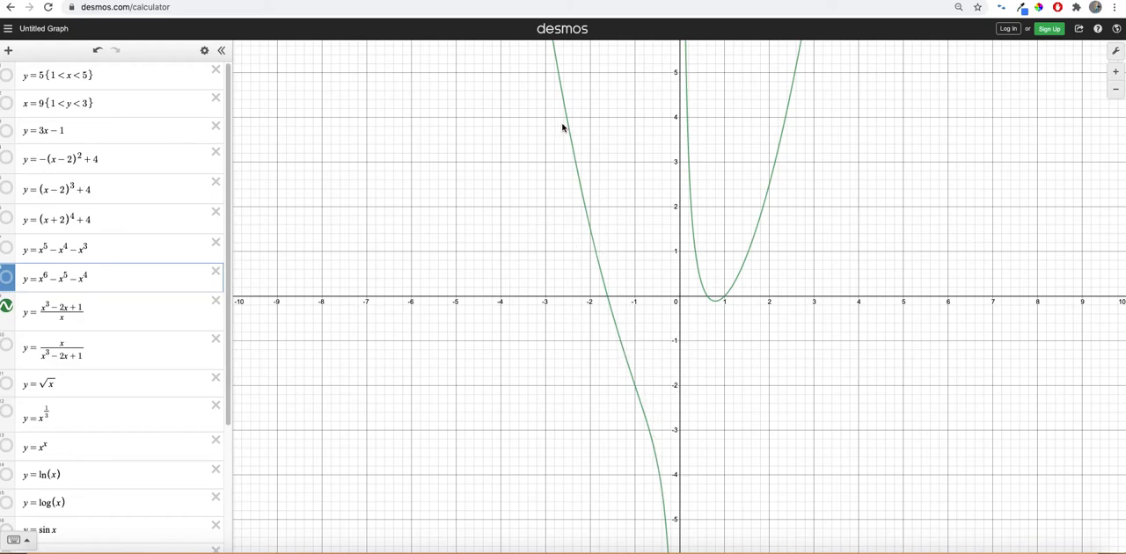
pyautogui.moveTo(14, 341)
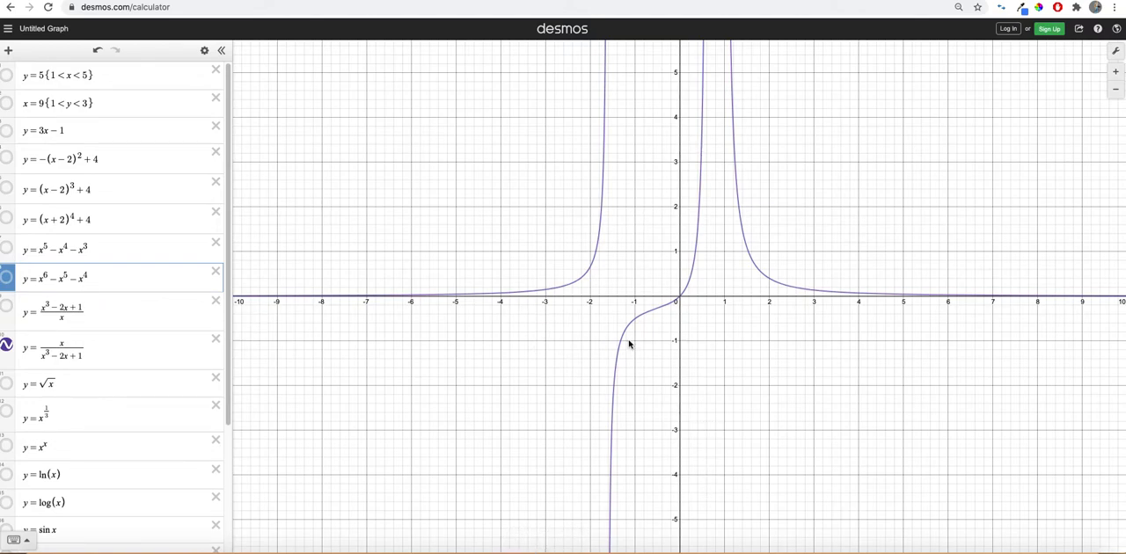
pyautogui.moveTo(741, 317)
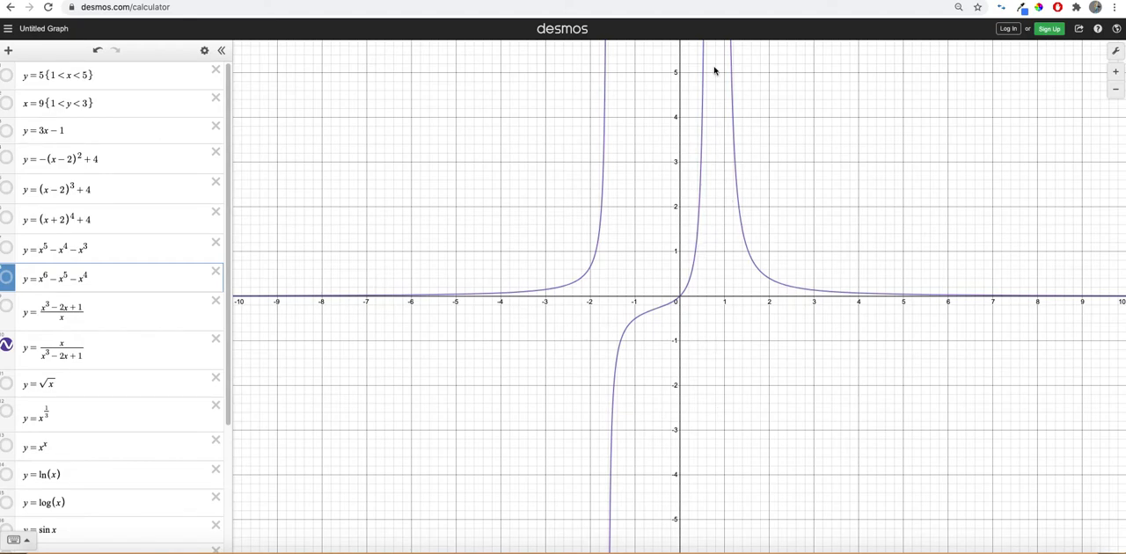
pyautogui.moveTo(615, 344)
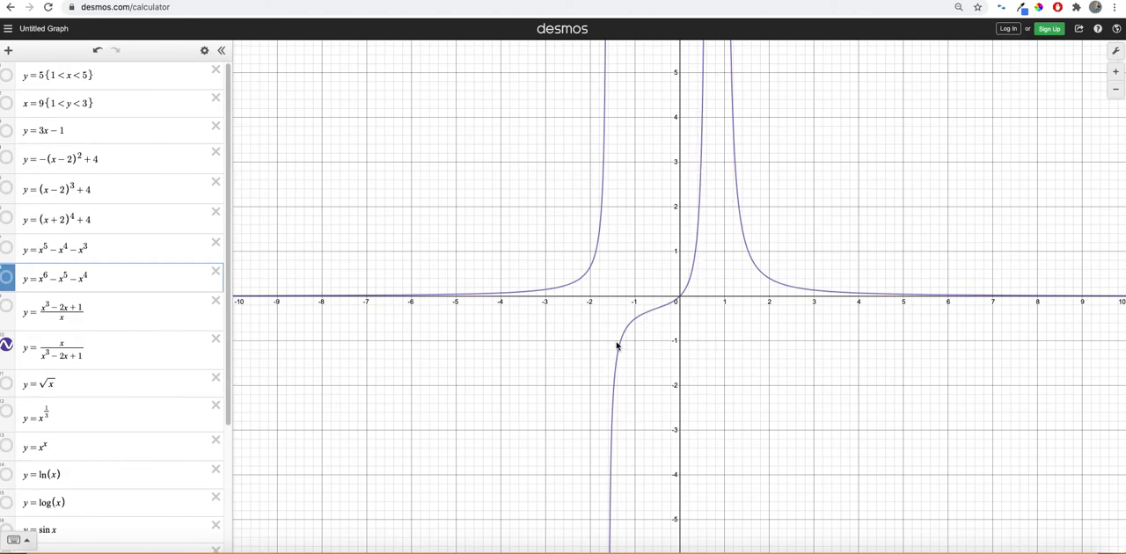
pyautogui.moveTo(440, 301)
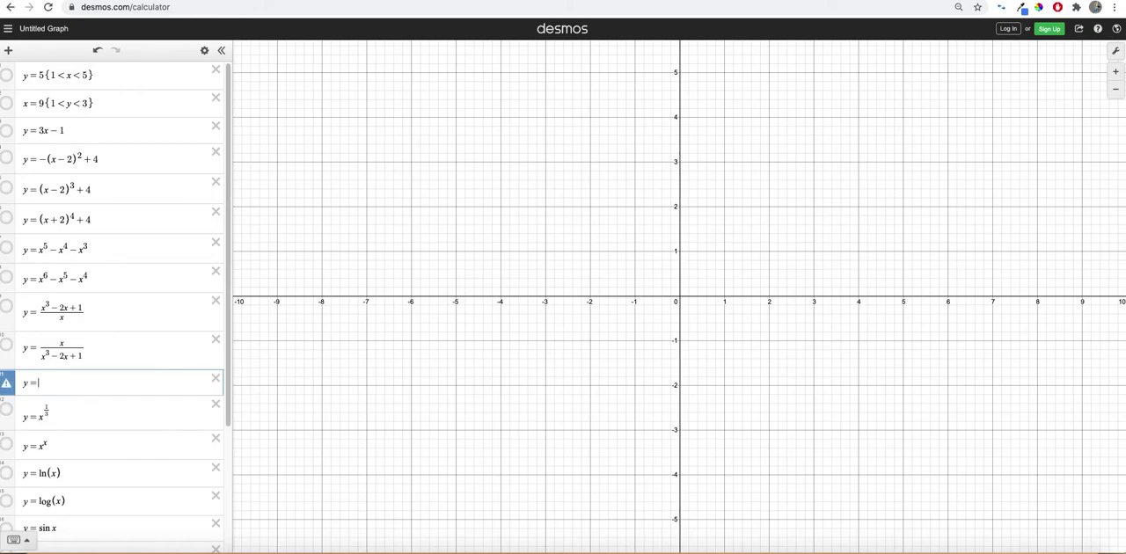
# Enter the square-root expression as y = √(x − 1) + 4.
pyautogui.write('sqr')
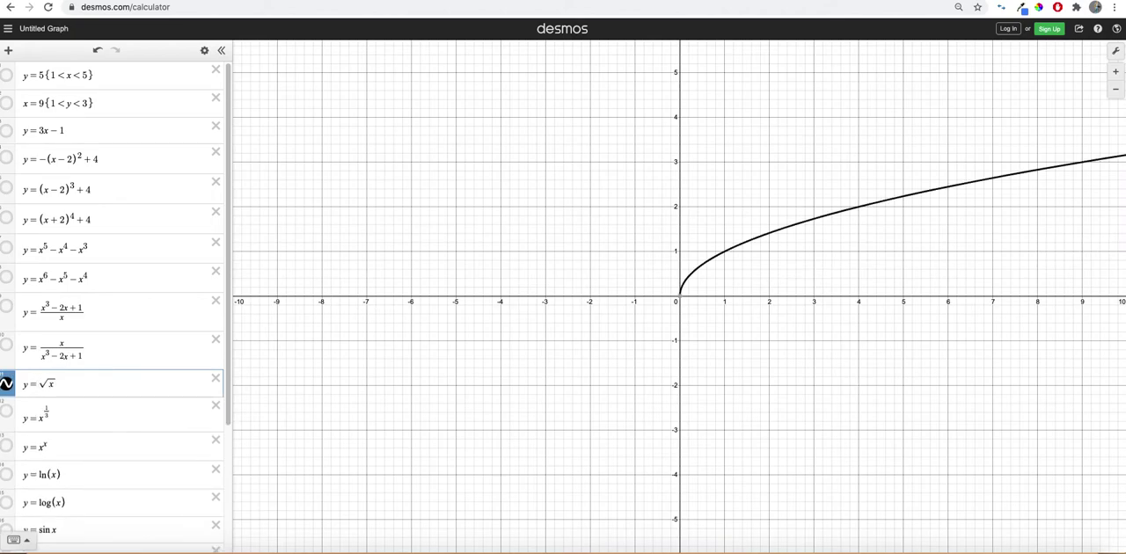
pyautogui.write('-1')
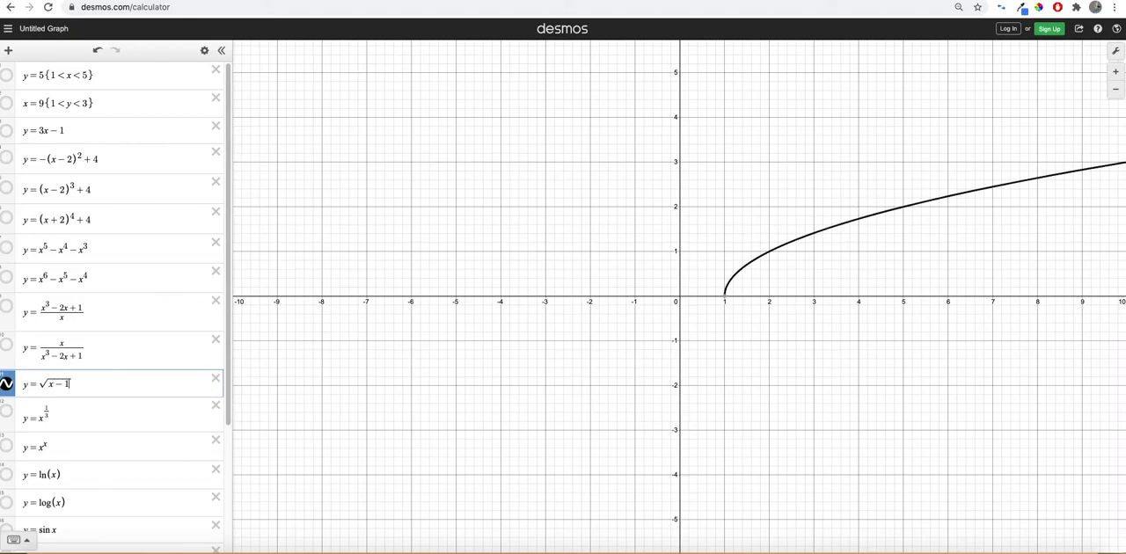
pyautogui.write('+')
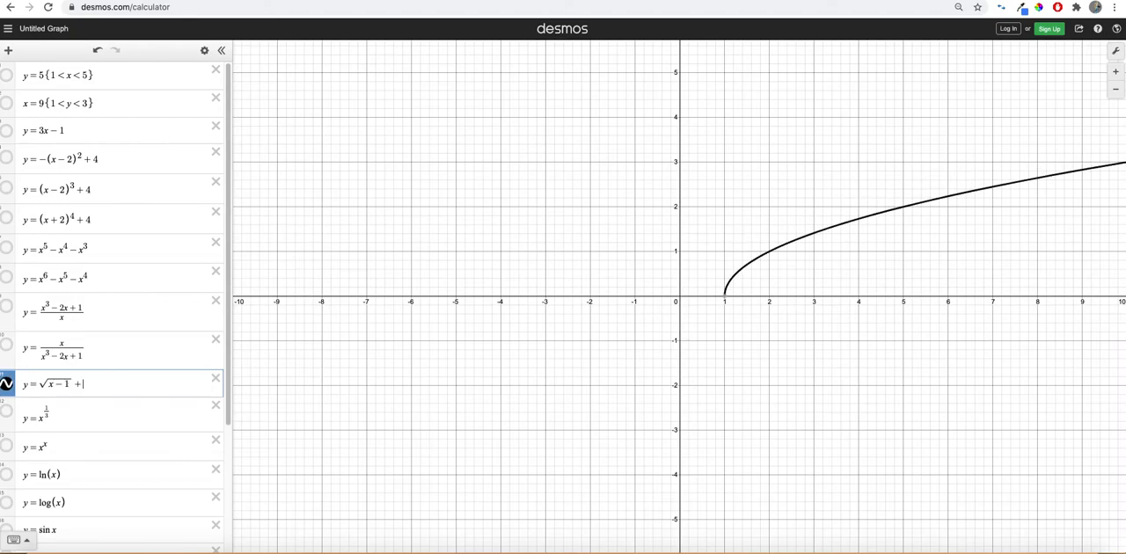
pyautogui.write('4')
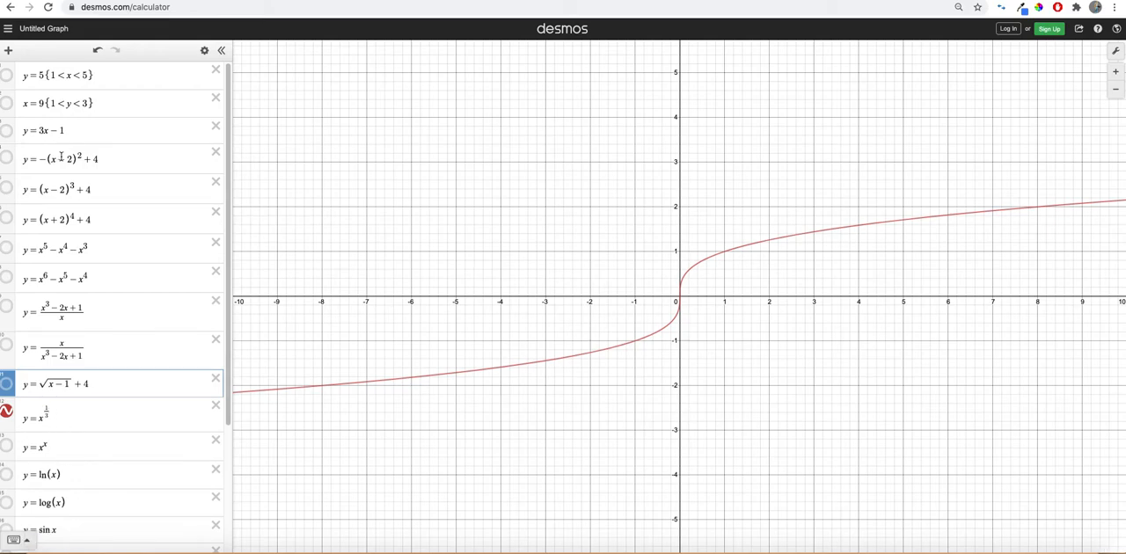
# Re-enter y = x^(1/3) using the on-screen keypad so the cube root graphs again.
pyautogui.click(115, 419)
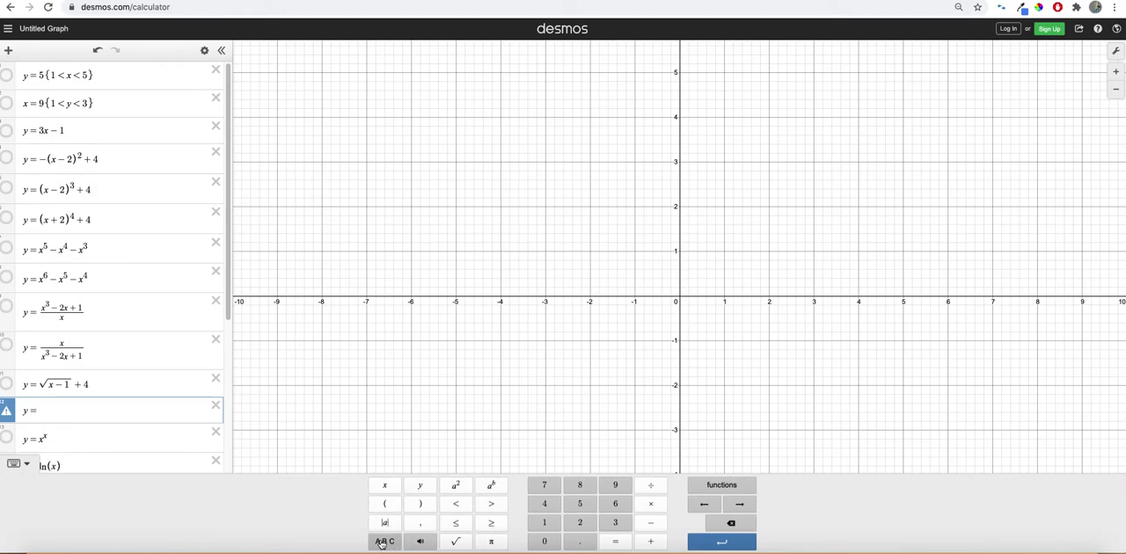
pyautogui.click(383, 542)
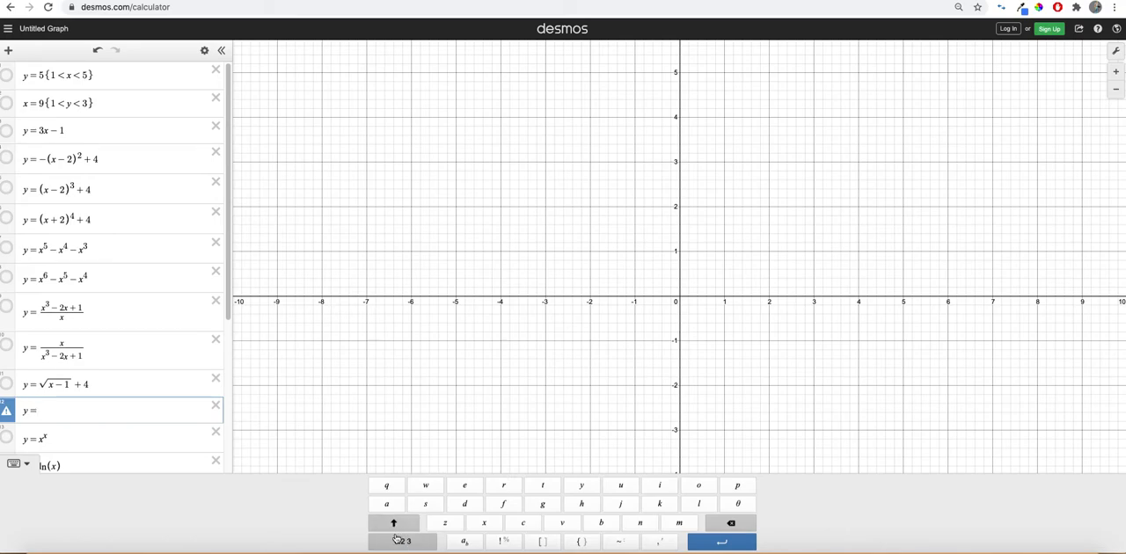
pyautogui.click(401, 540)
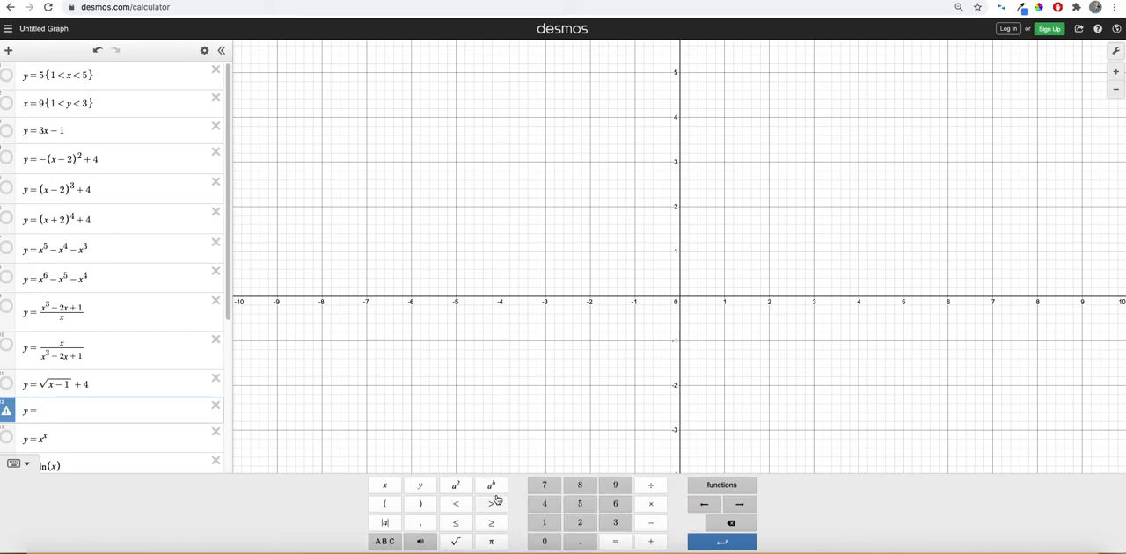
pyautogui.moveTo(544, 542)
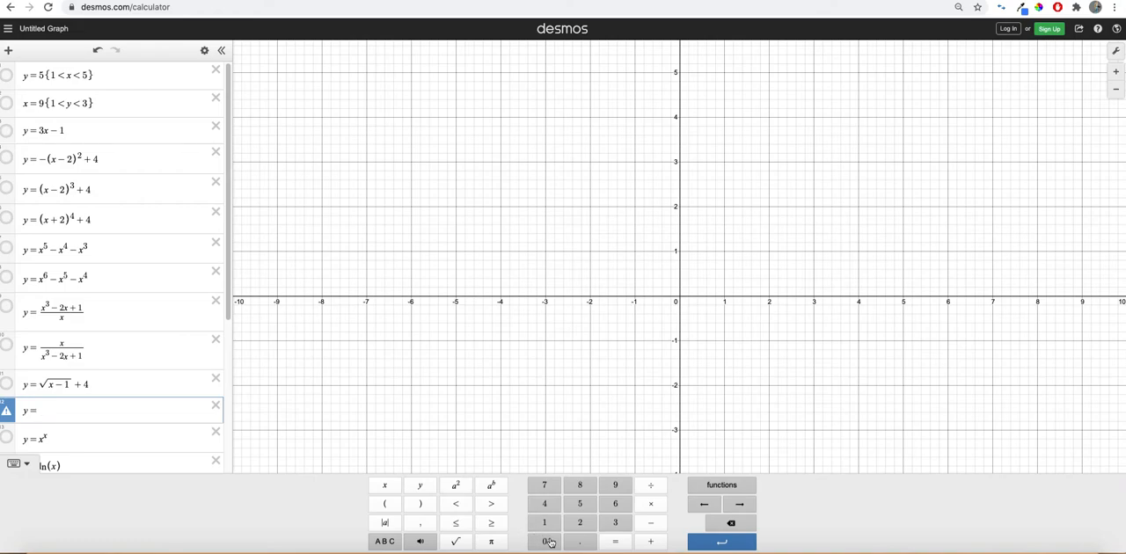
pyautogui.click(454, 542)
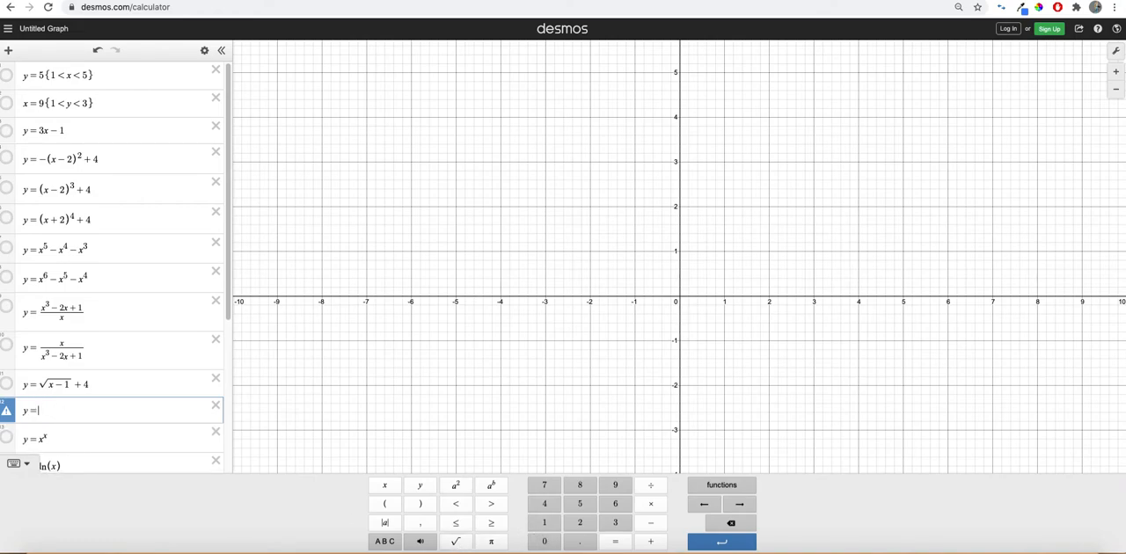
pyautogui.write('x^(1/9')
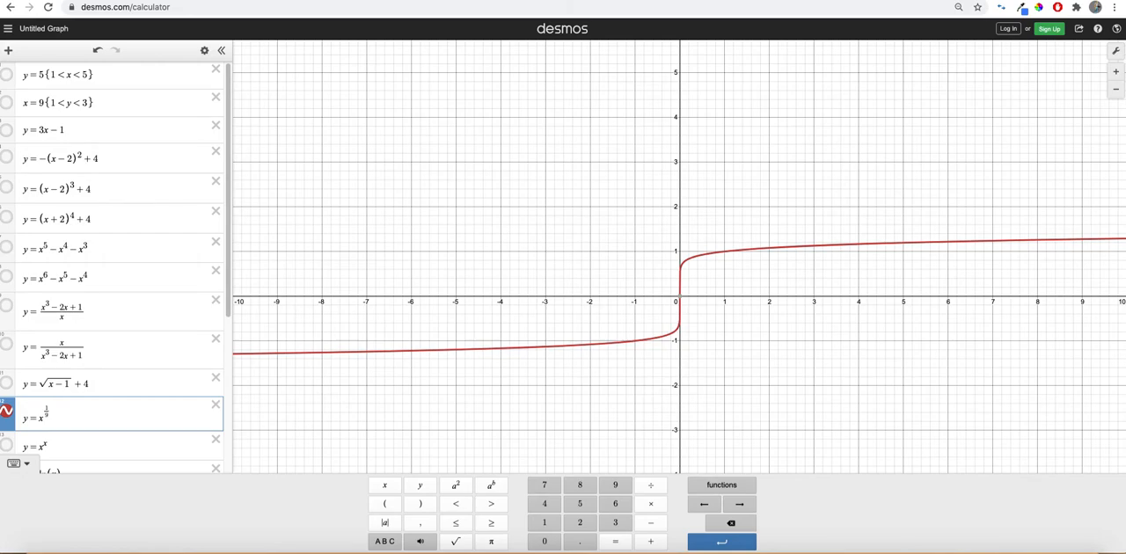
# Focus y = x^x alone and zoom around its shallow minimum near the origin.
pyautogui.scroll(-3)
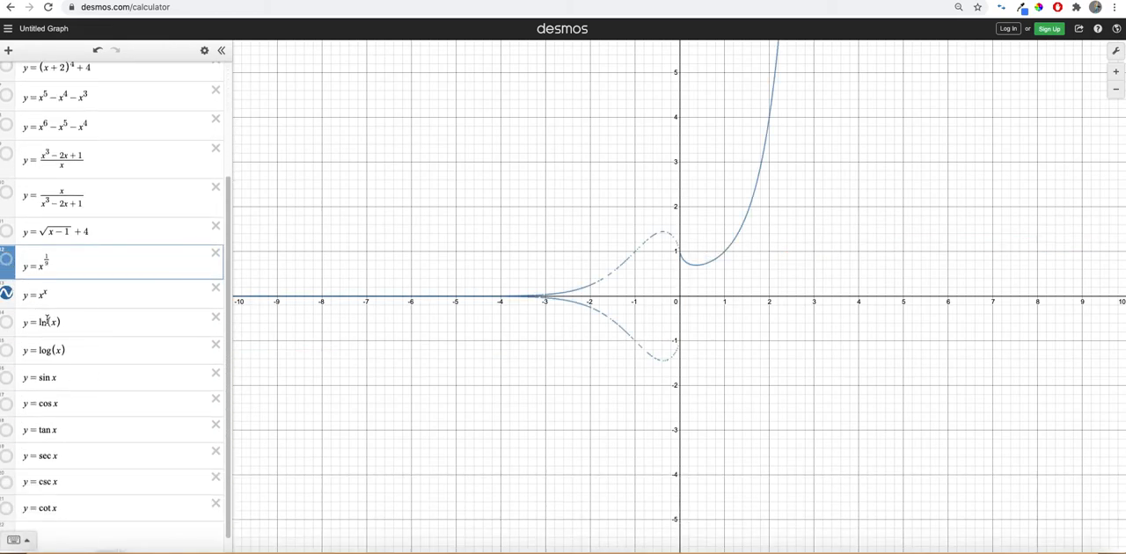
pyautogui.moveTo(60, 310)
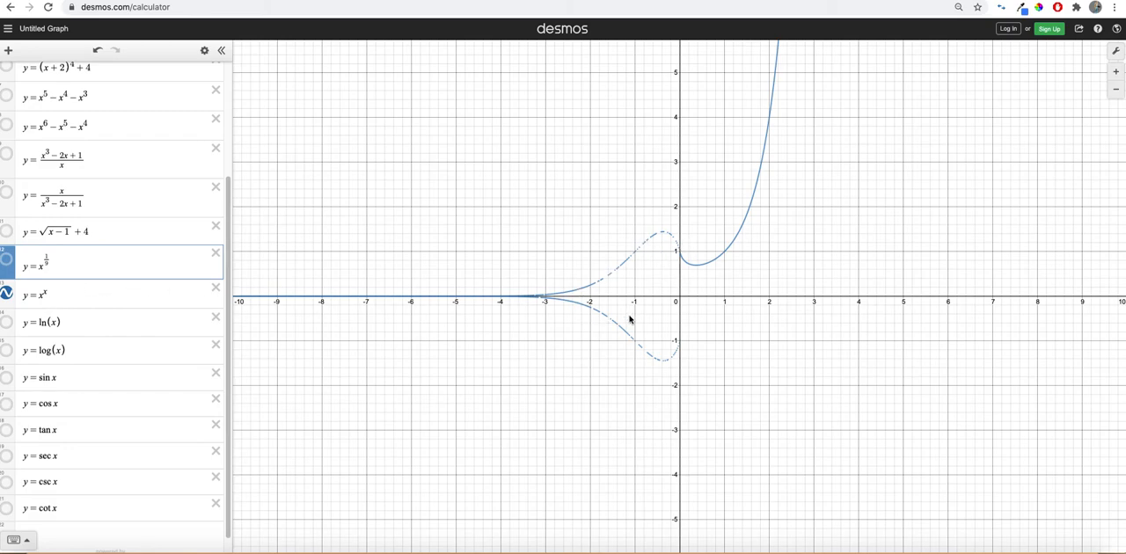
pyautogui.moveTo(647, 250)
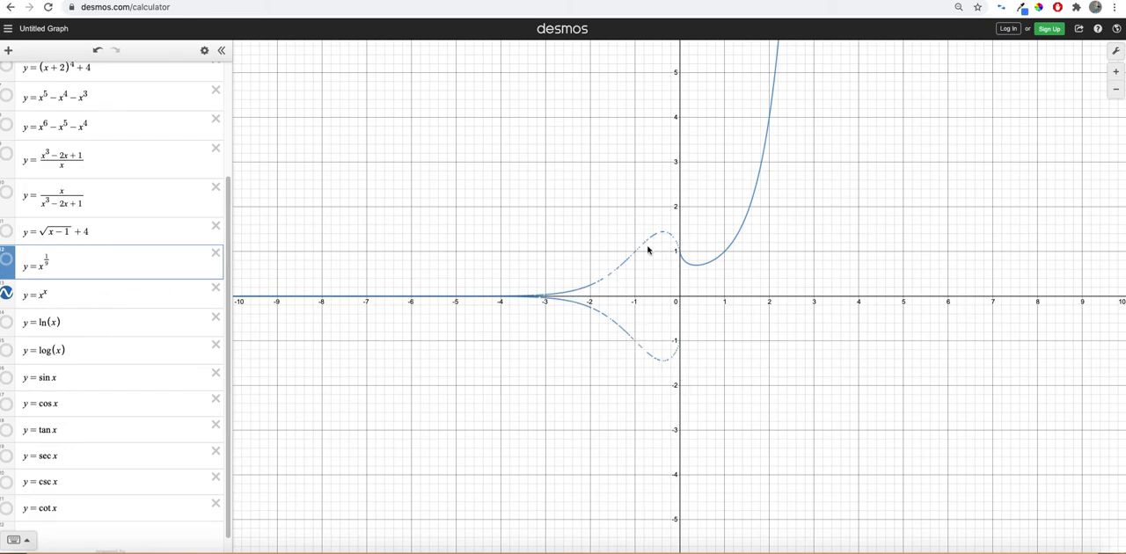
pyautogui.moveTo(630, 327)
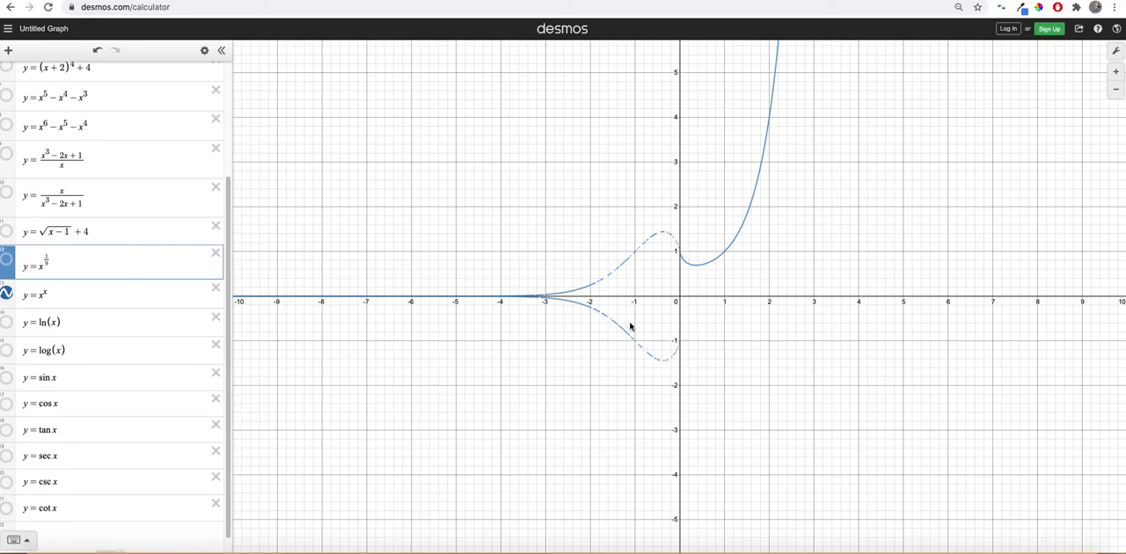
pyautogui.scroll(3)
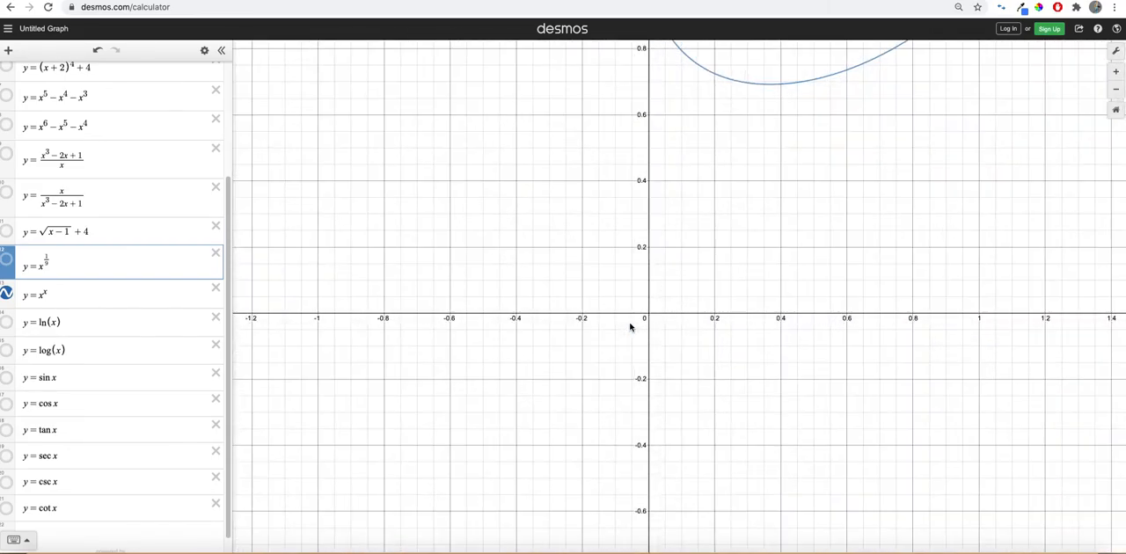
pyautogui.scroll(-3)
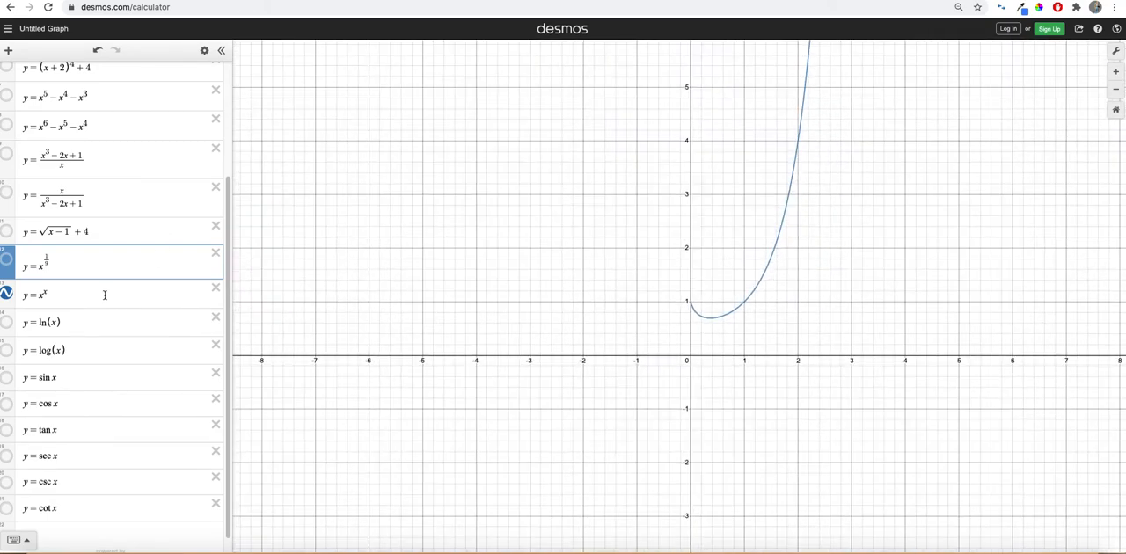
pyautogui.click(7, 296)
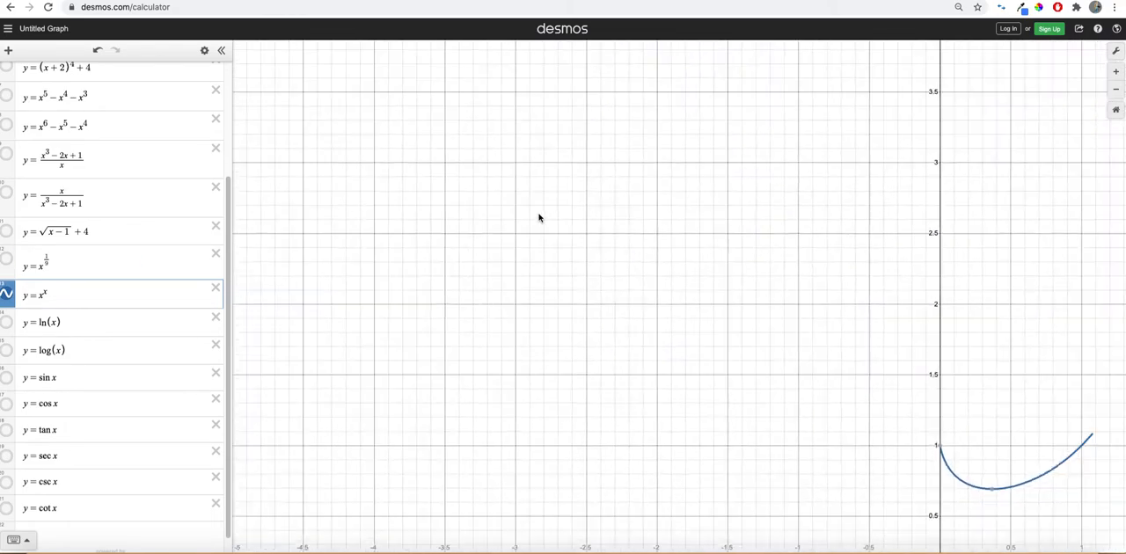
pyautogui.scroll(-3)
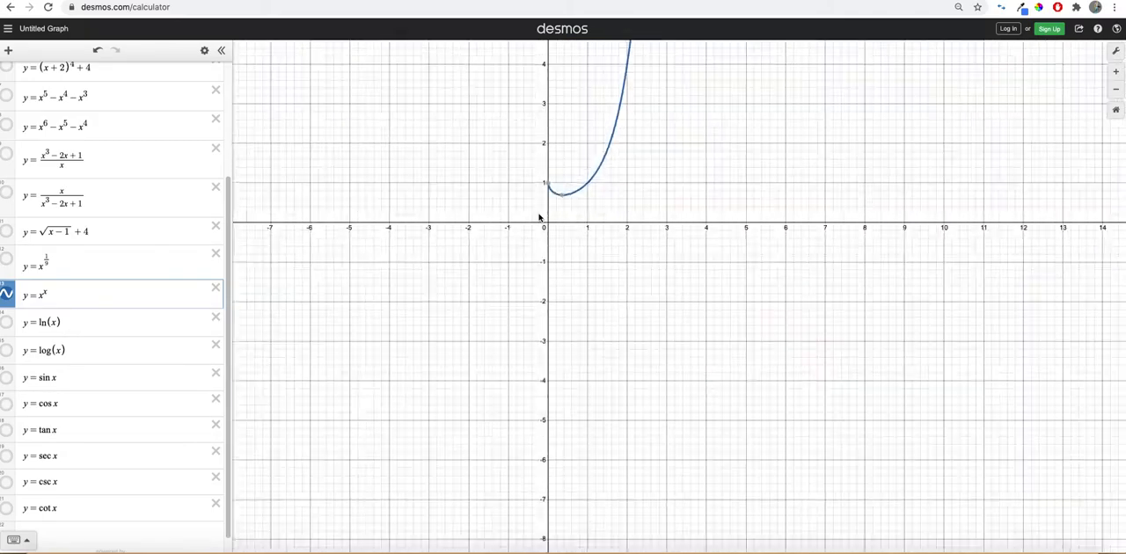
pyautogui.scroll(3)
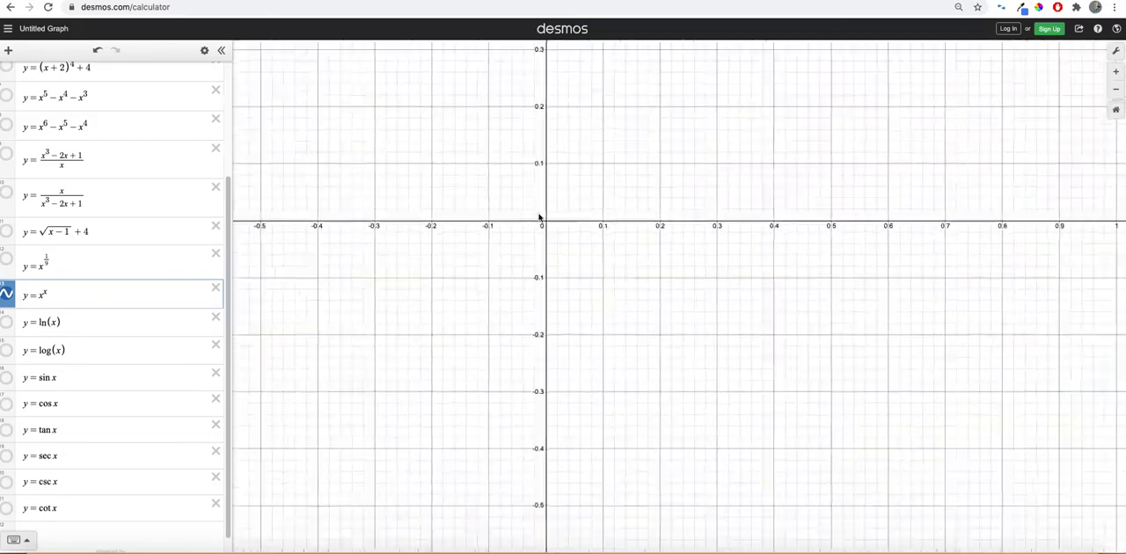
pyautogui.scroll(-3)
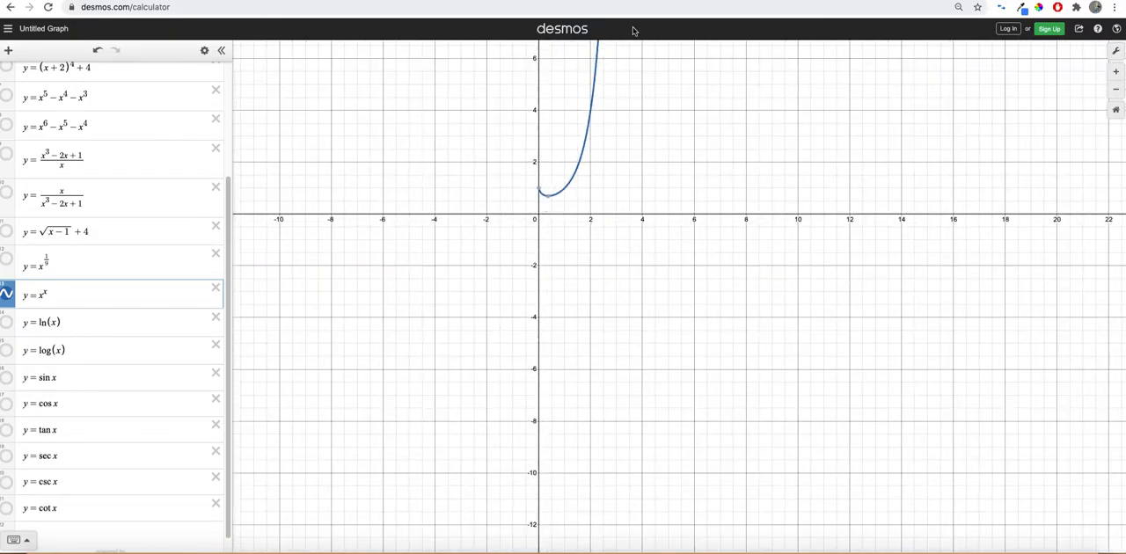
pyautogui.moveTo(563, 175)
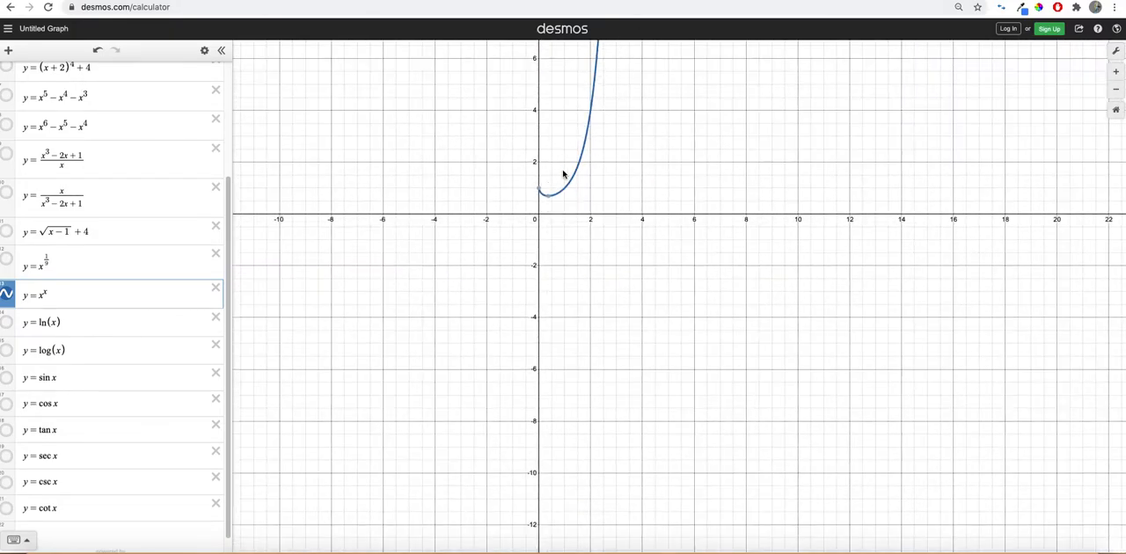
# Show ln(x) and log(x) together, then start a new expression above ln(x) for y = x.
pyautogui.click(7, 322)
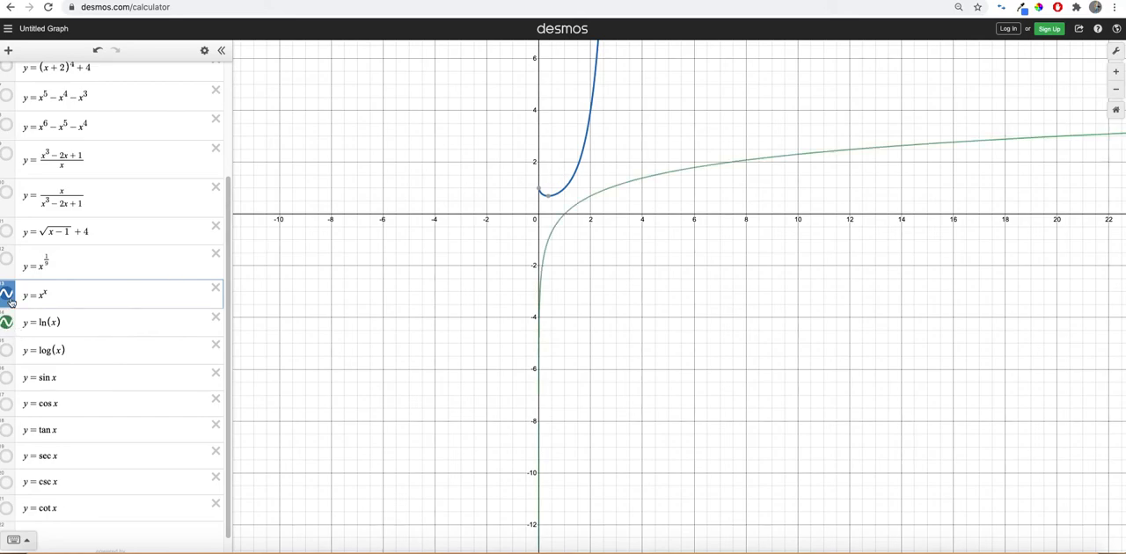
pyautogui.click(7, 296)
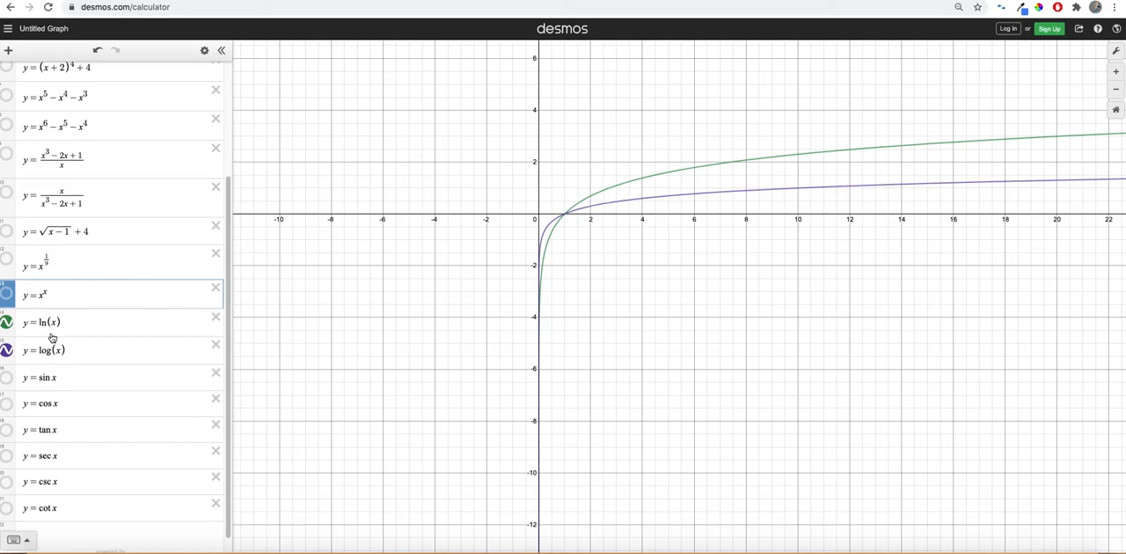
pyautogui.moveTo(57, 375)
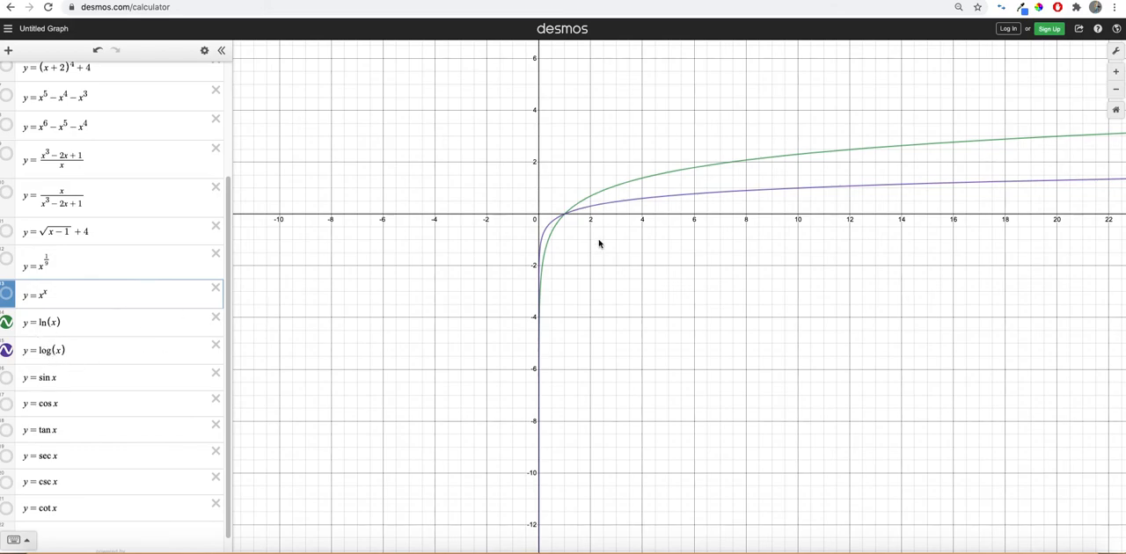
pyautogui.moveTo(563, 219)
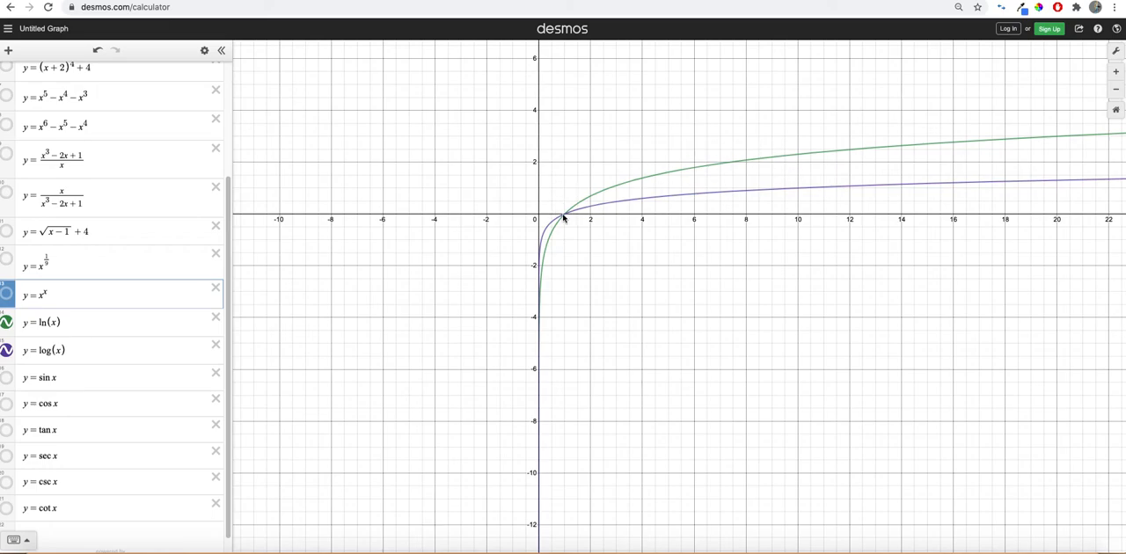
pyautogui.moveTo(531, 240)
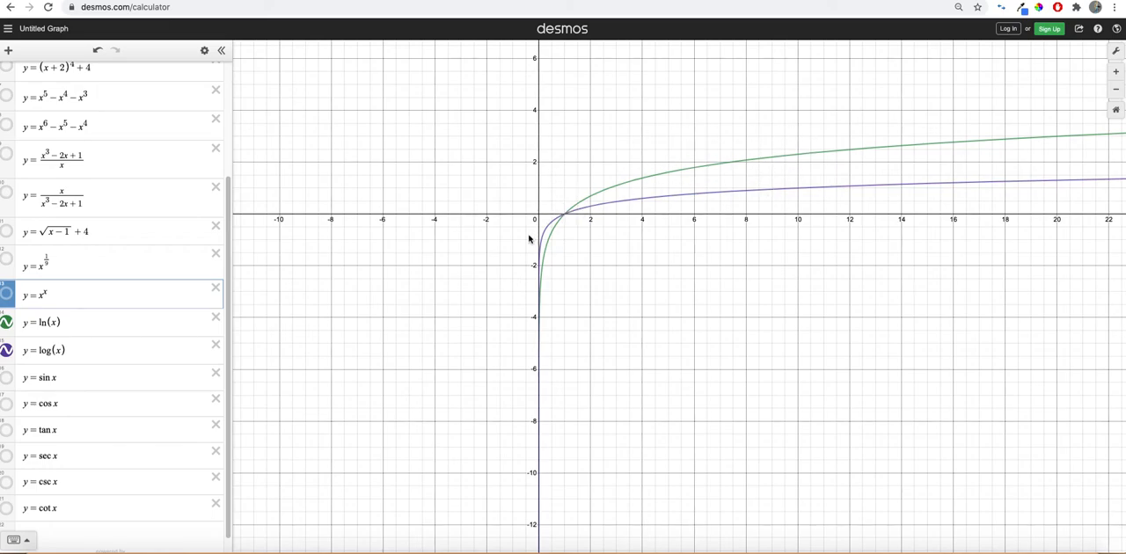
pyautogui.moveTo(552, 67)
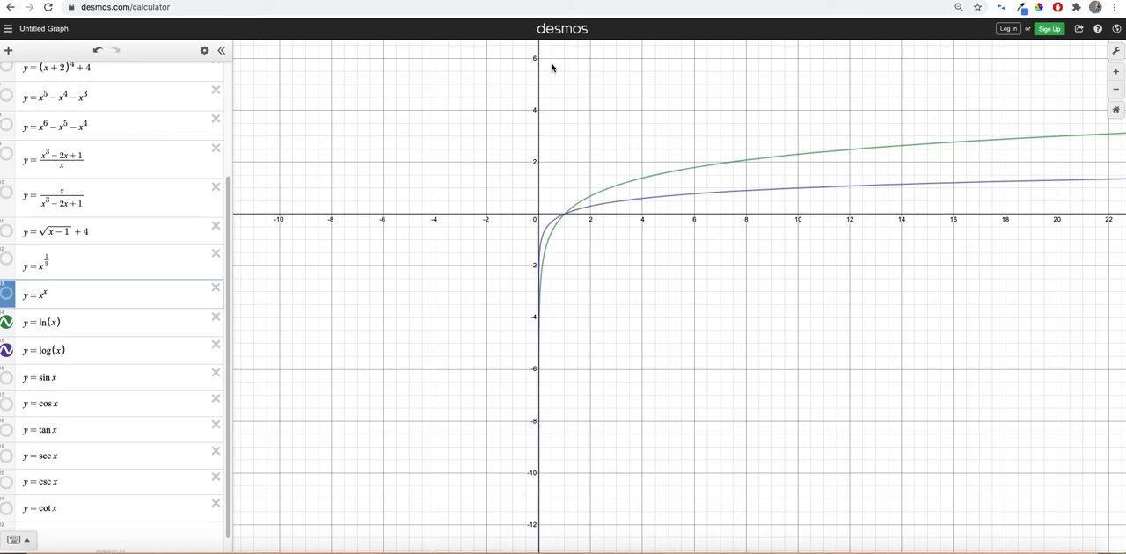
pyautogui.moveTo(541, 279)
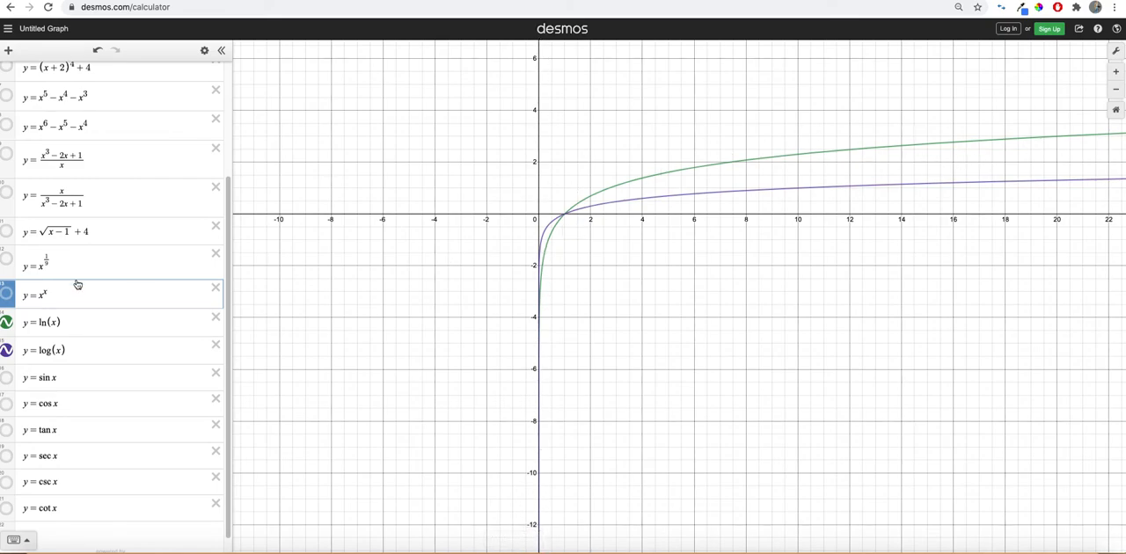
pyautogui.moveTo(717, 123)
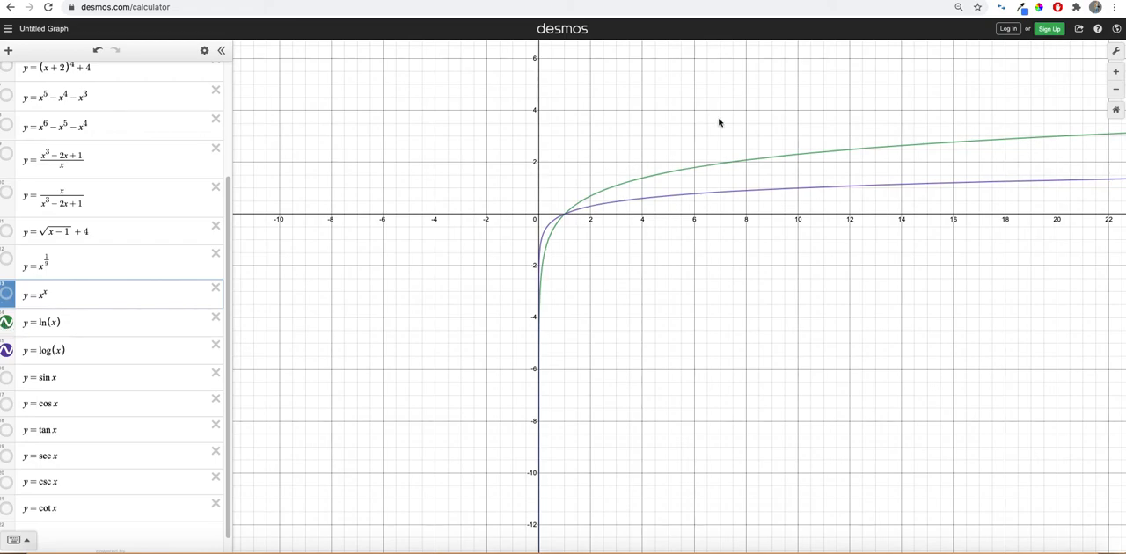
pyautogui.moveTo(626, 120)
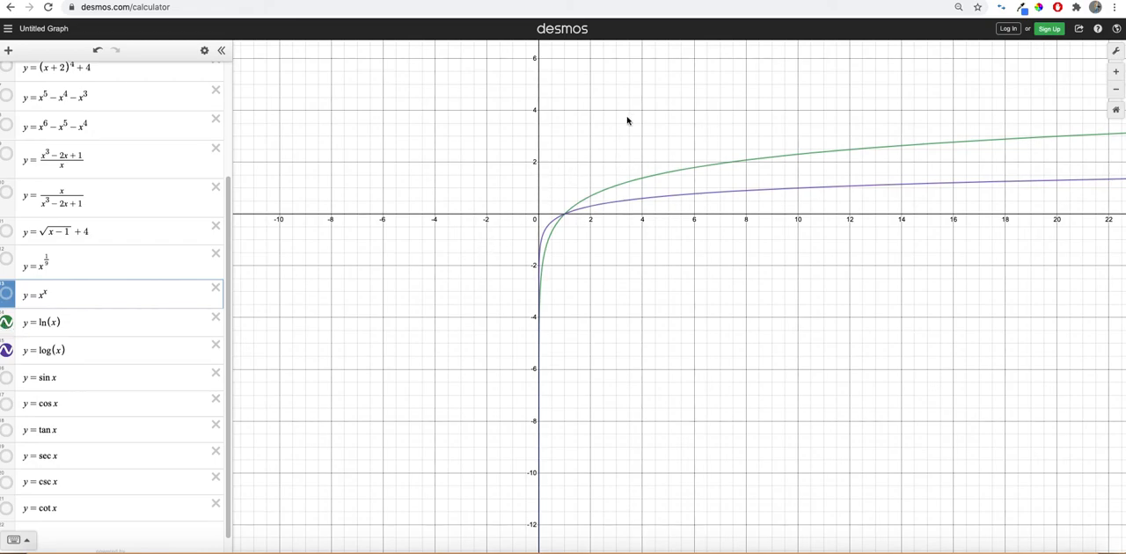
pyautogui.moveTo(54, 369)
pyautogui.write('y=e^x')
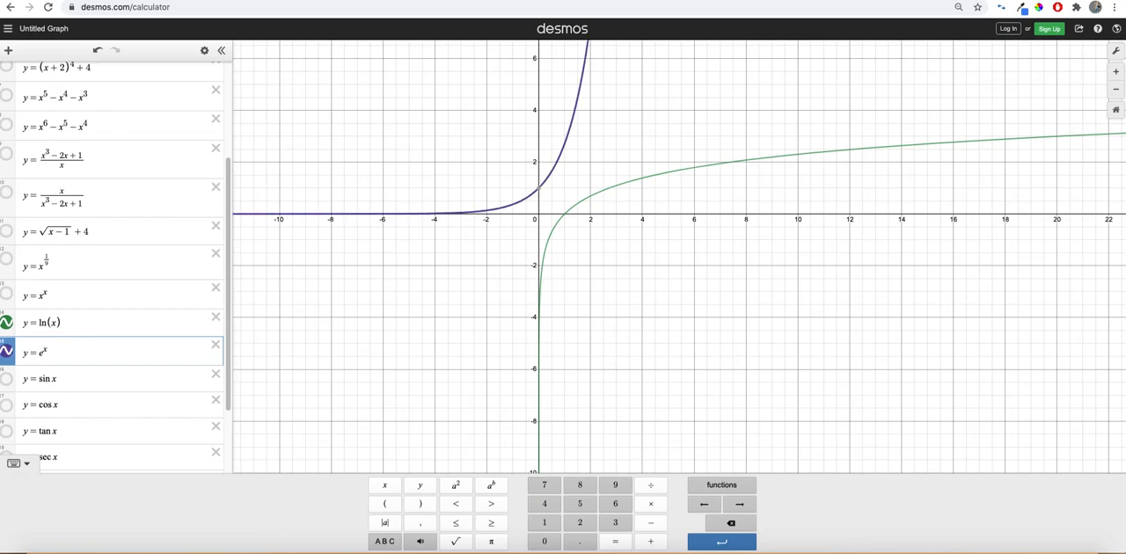
pyautogui.click(119, 296)
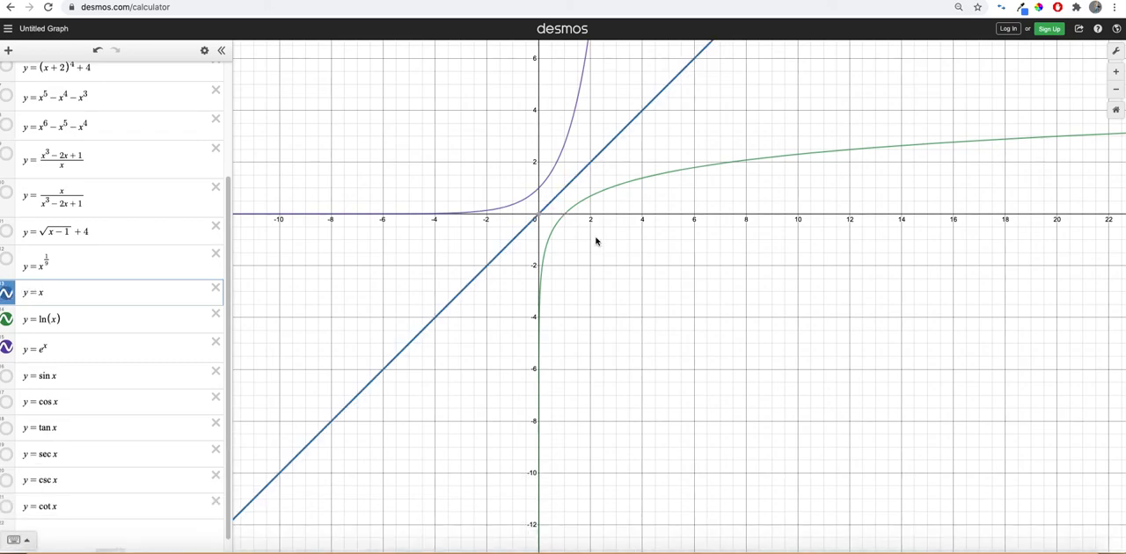
pyautogui.moveTo(580, 238)
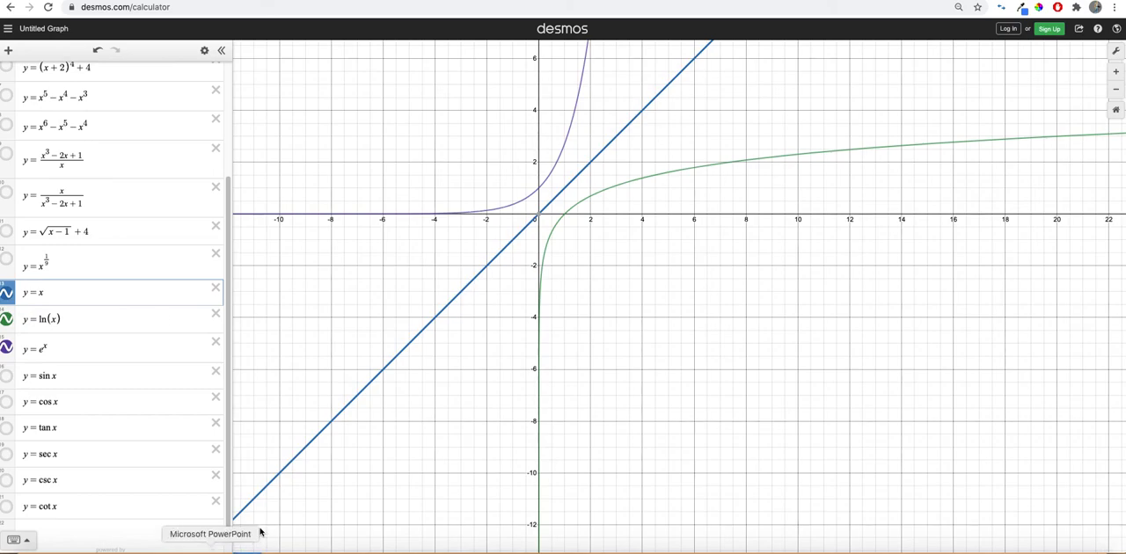
pyautogui.moveTo(12, 295)
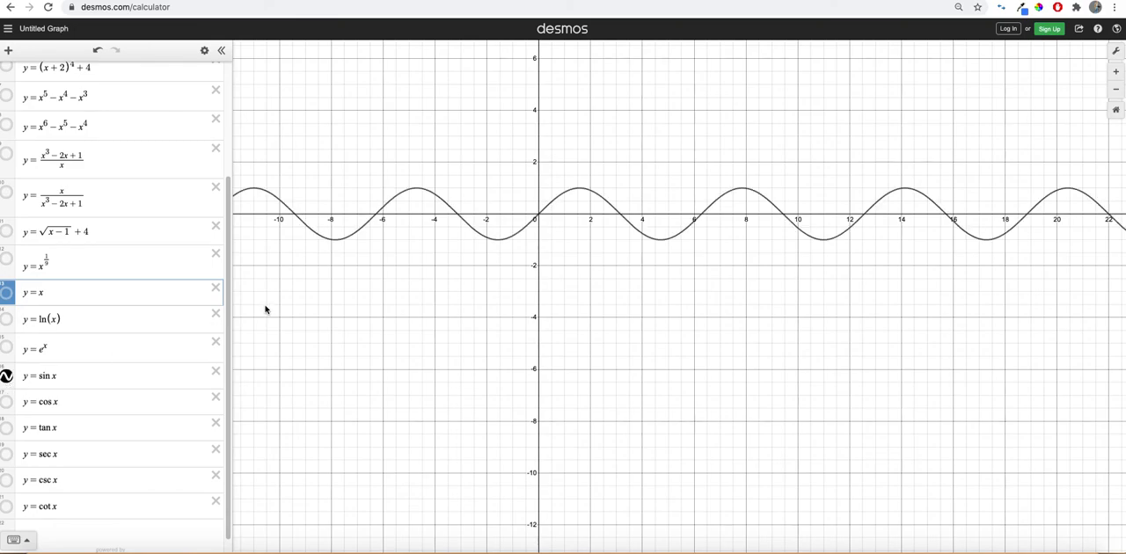
pyautogui.moveTo(647, 239)
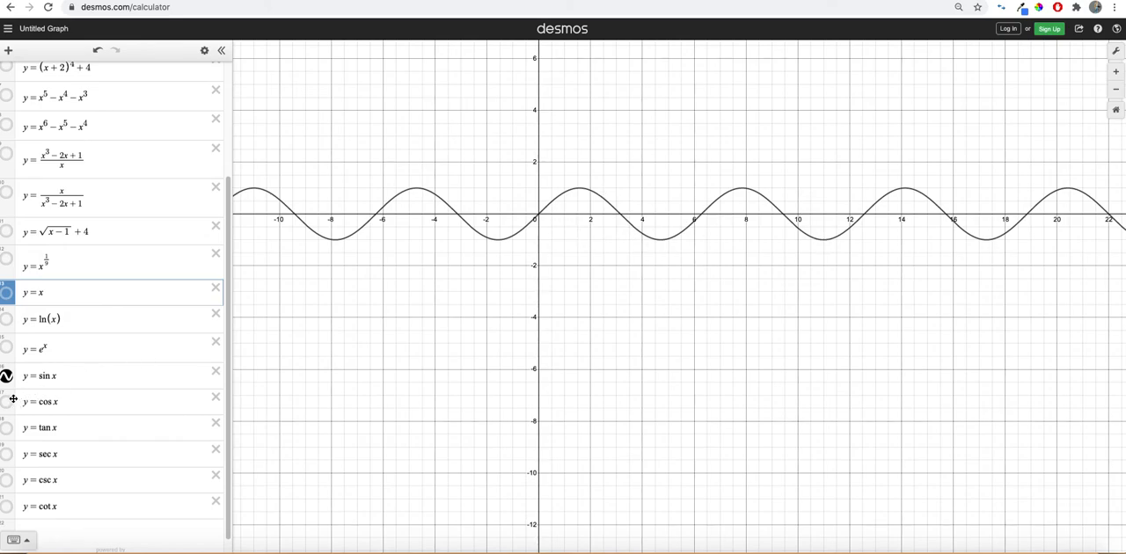
# Show cos x beside sin x, then shift the sine to sin(x − 2) with +4 added.
pyautogui.click(7, 402)
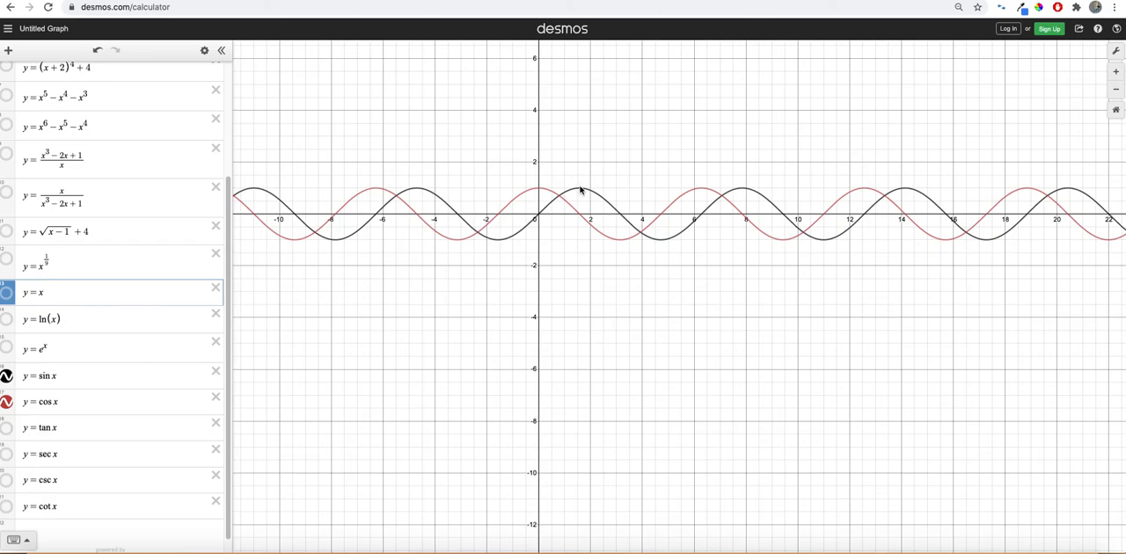
pyautogui.moveTo(537, 190)
pyautogui.write('(x')
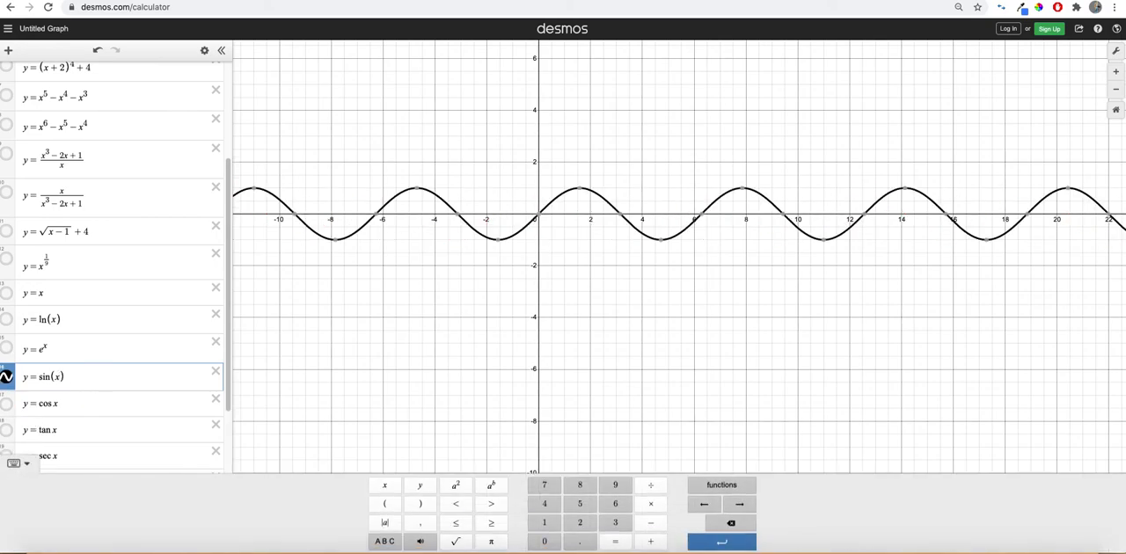
pyautogui.write('-2')
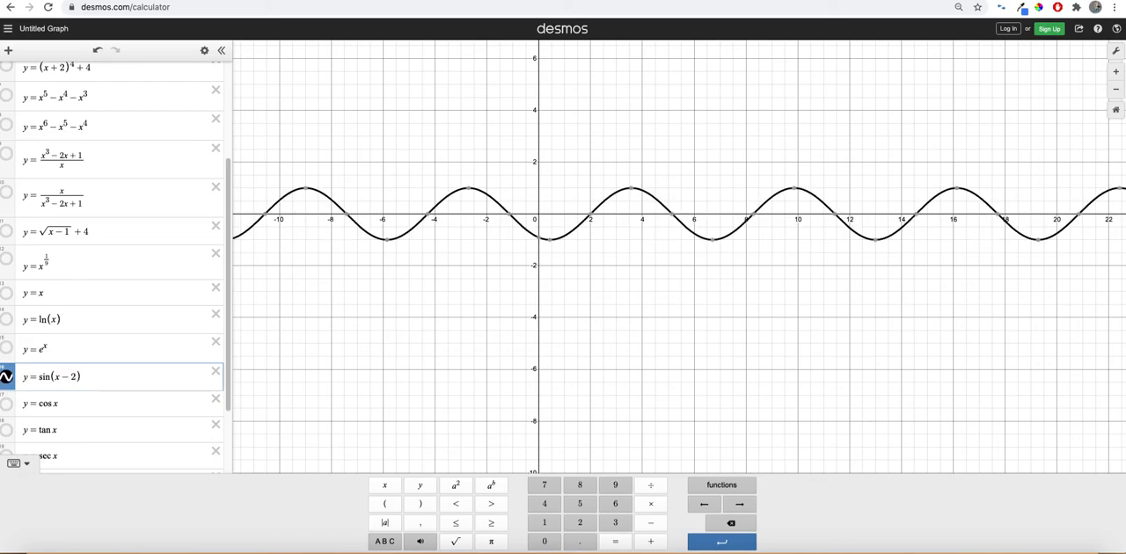
pyautogui.write('+4')
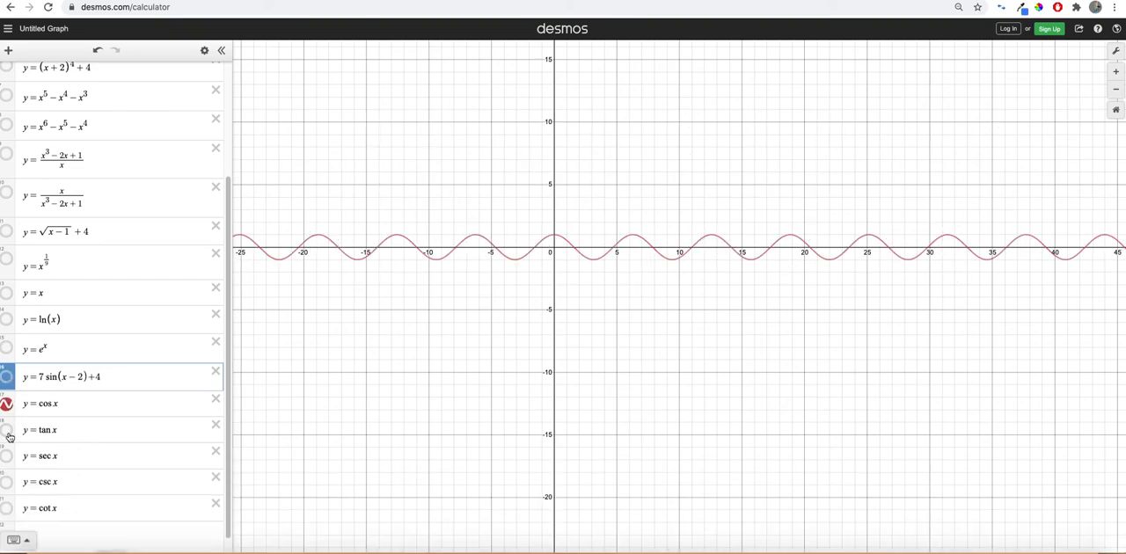
# Show tan x, view csc x alongside sec x, then hide sec x and csc x.
pyautogui.click(7, 430)
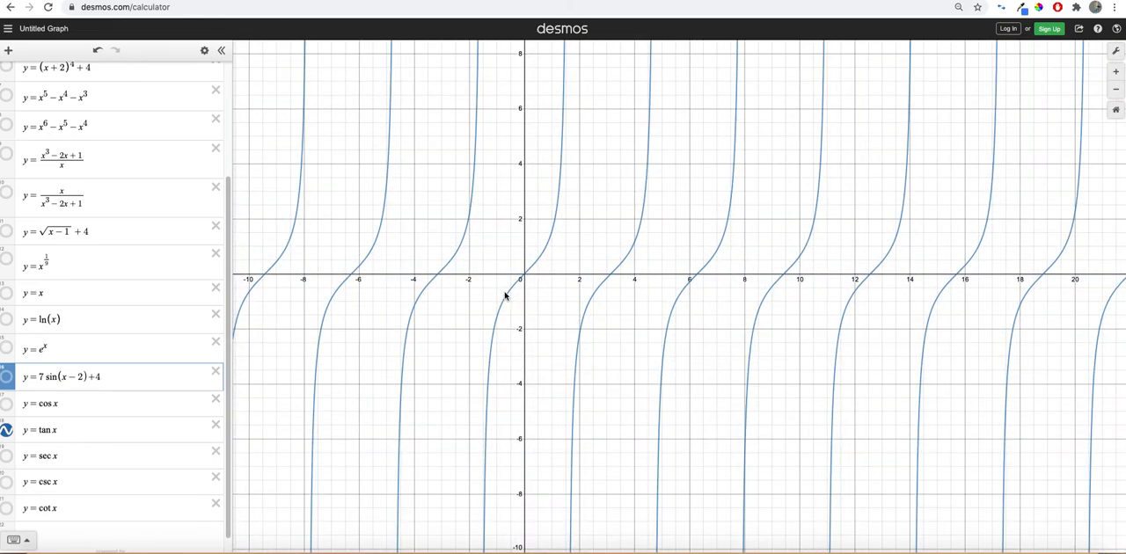
pyautogui.moveTo(535, 248)
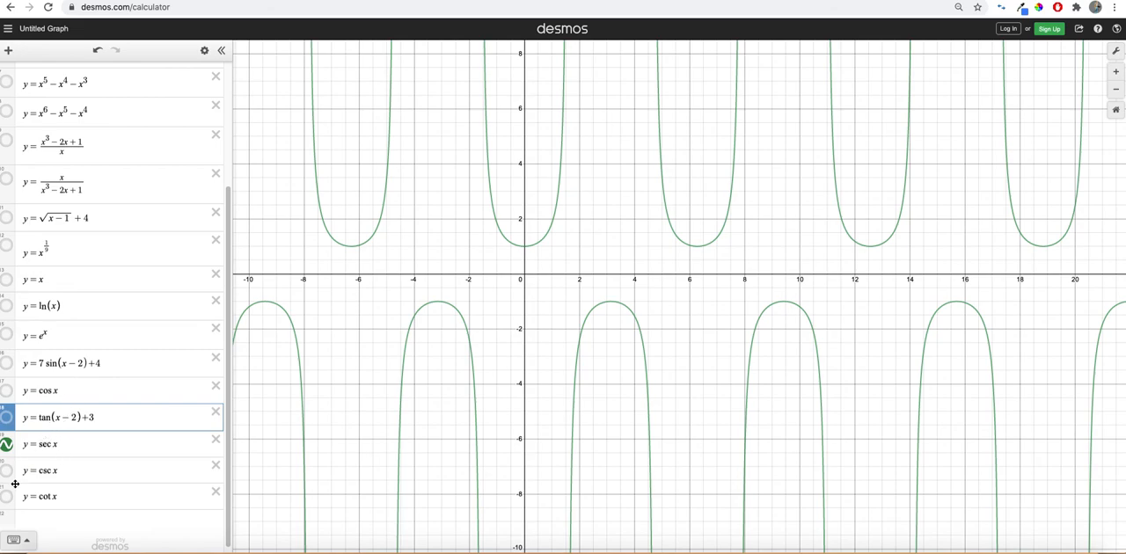
pyautogui.click(7, 443)
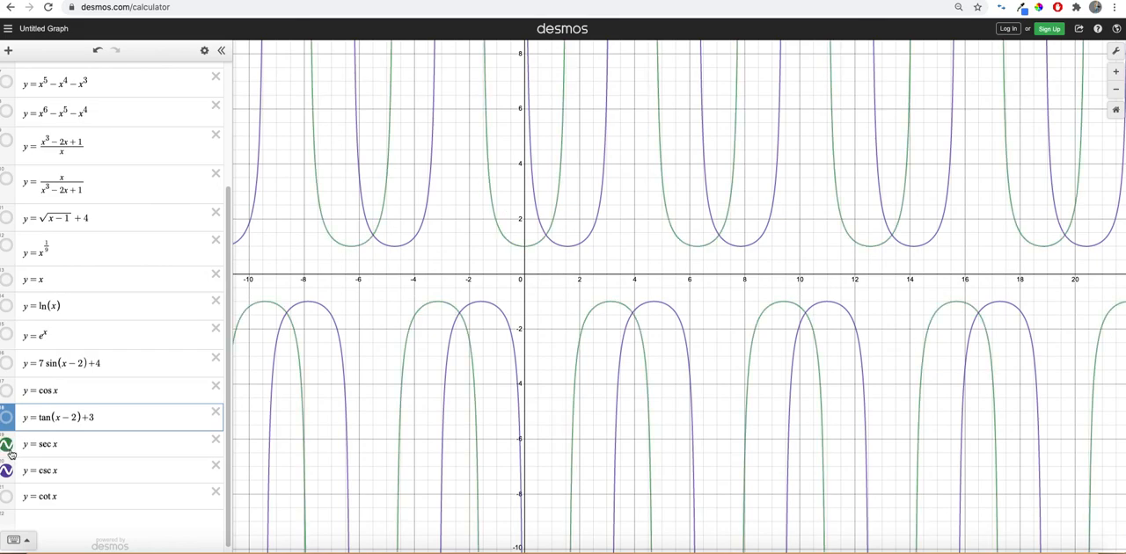
pyautogui.click(7, 443)
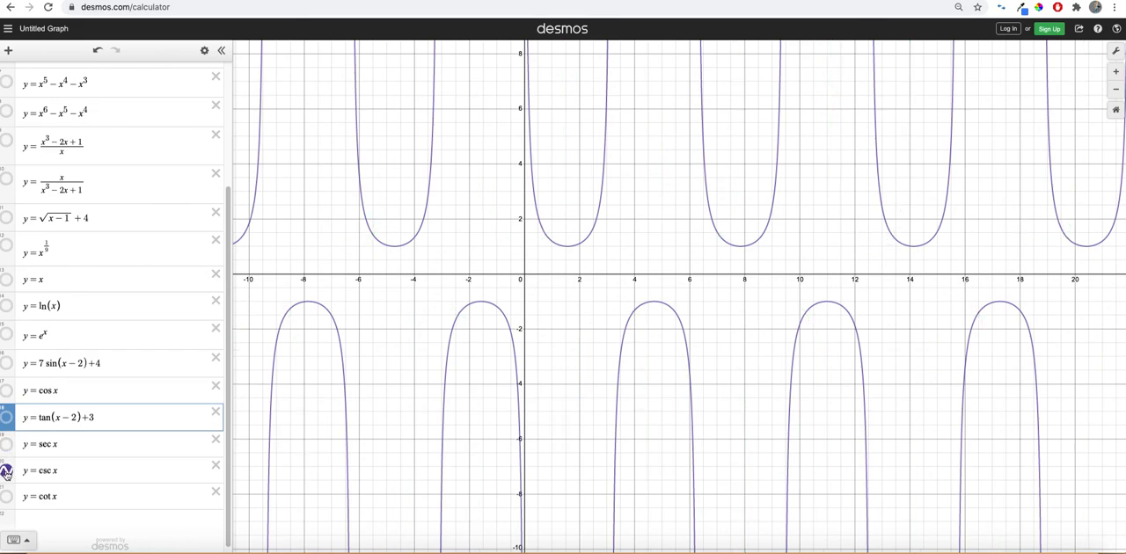
pyautogui.click(7, 496)
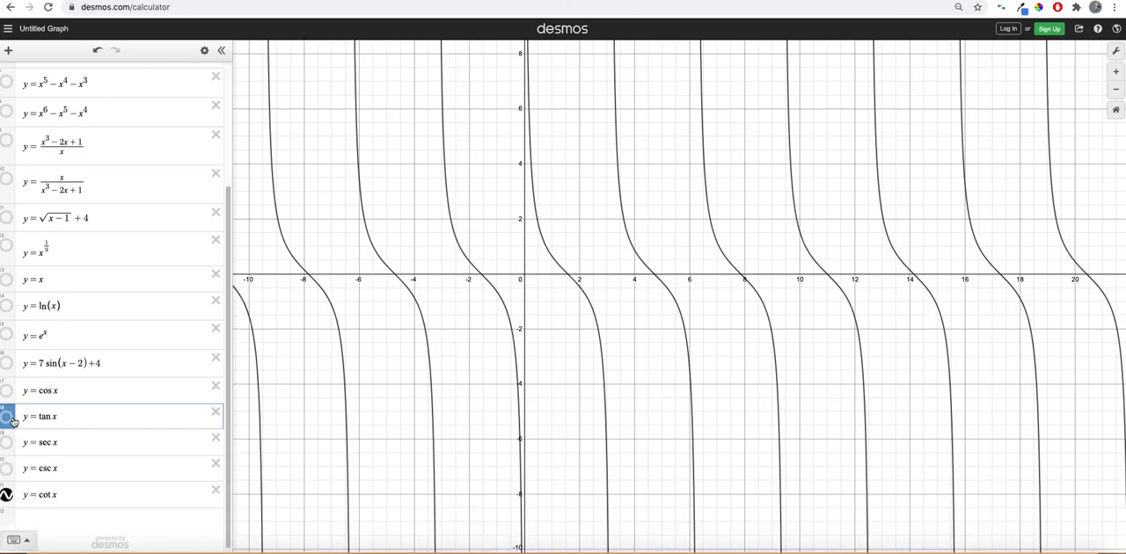
# Show the restored tan x graph once more and hide it, leaving no curves graphed.
pyautogui.click(7, 415)
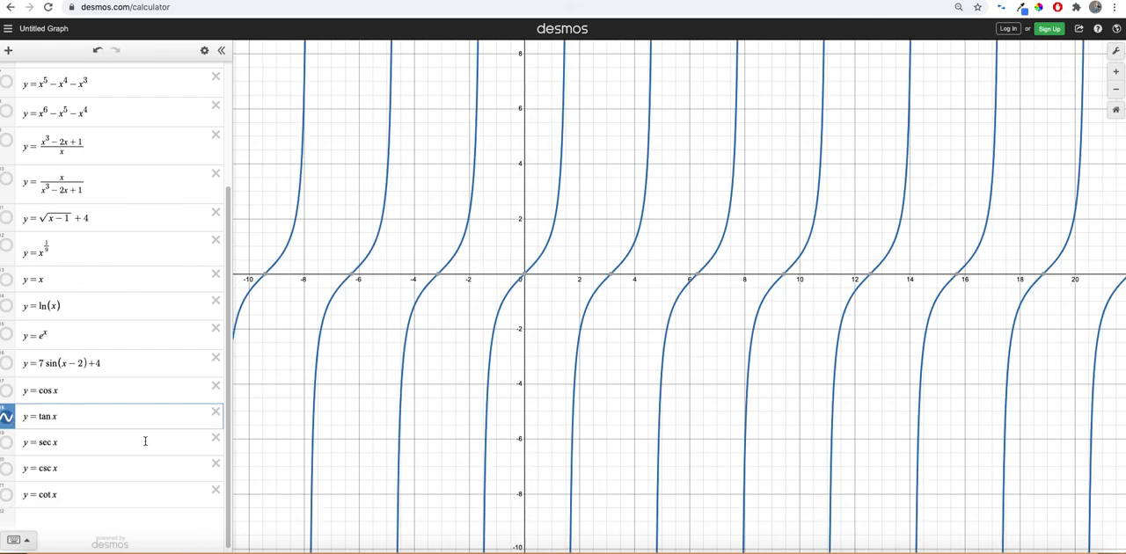
pyautogui.click(7, 415)
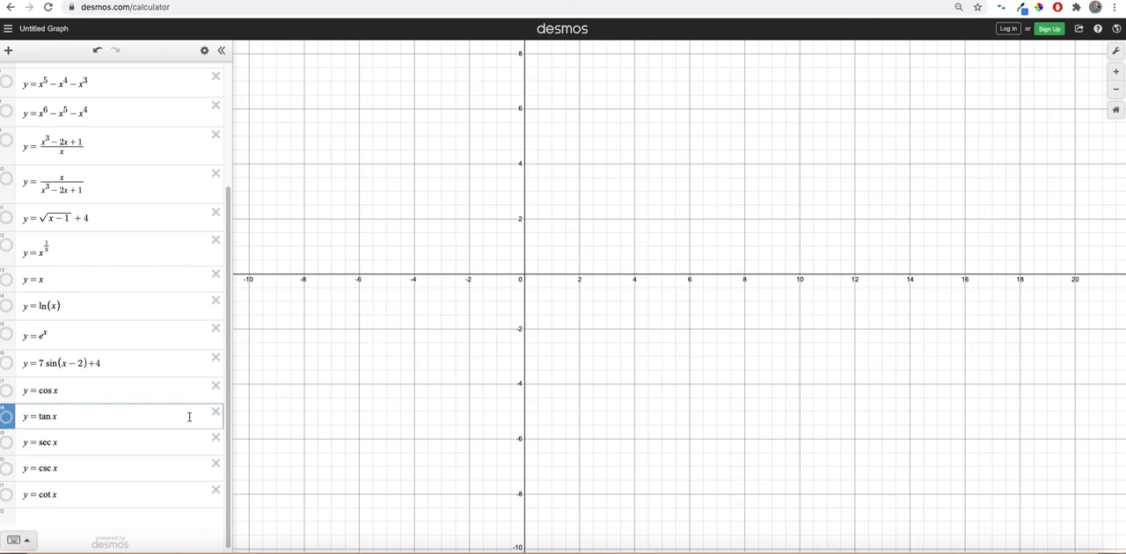